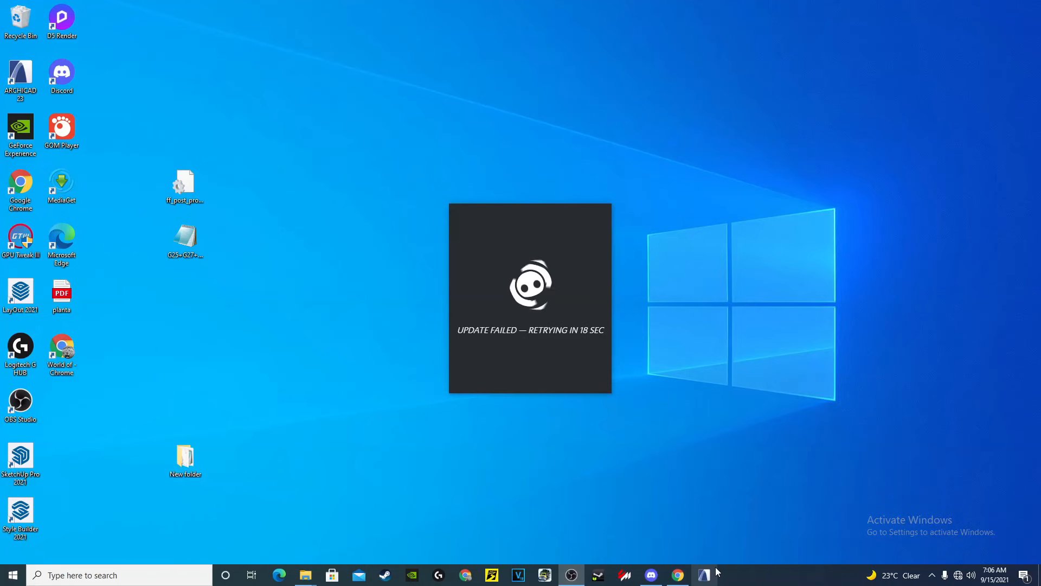
mouse_move(708, 573)
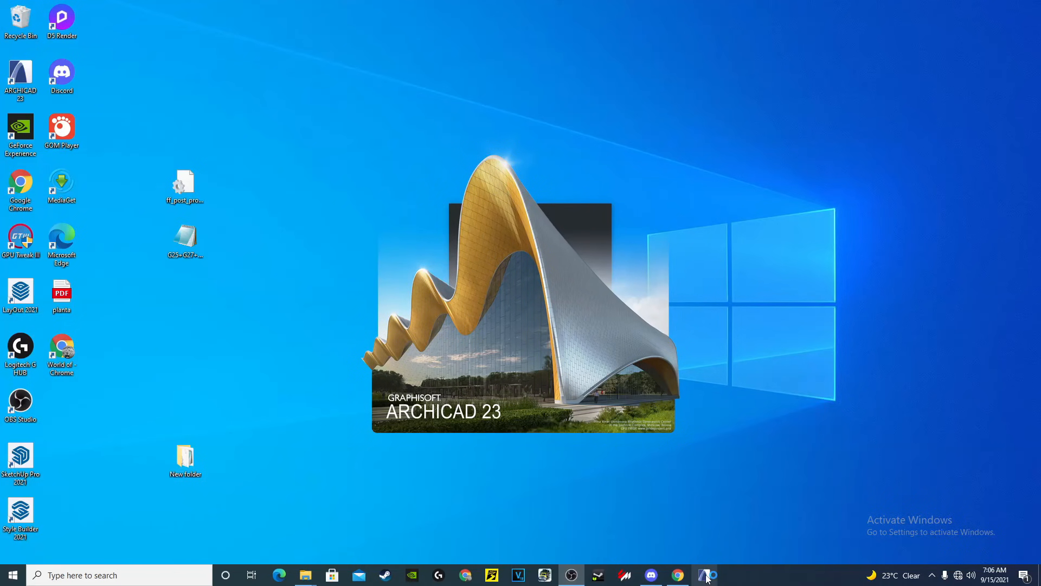
- Launch ARCHICAD 23 from the Windows taskbar so its start window appears
click(729, 574)
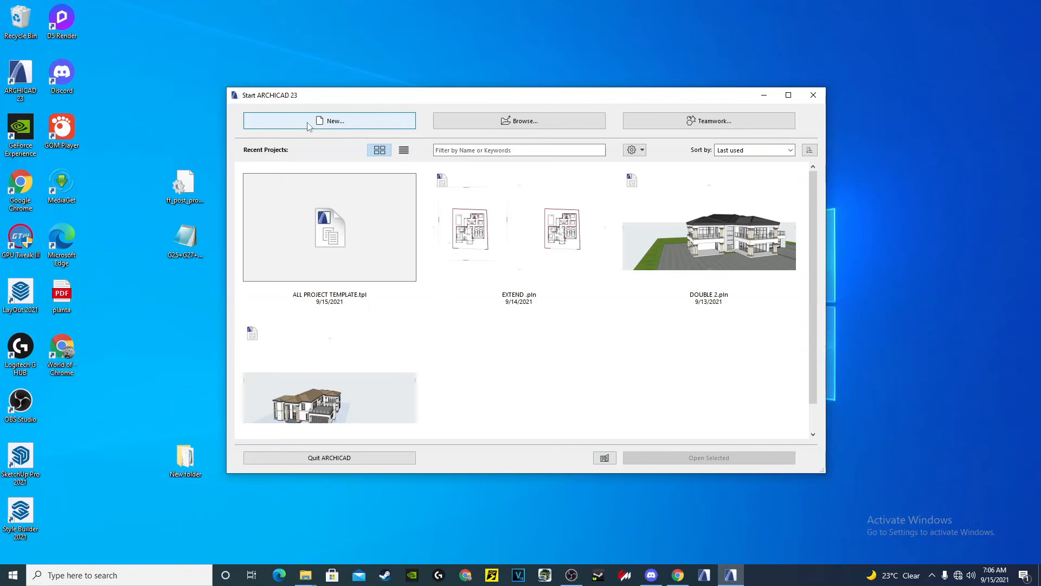
- Create a new untitled project from the default ARCHICAD 23 Template.tpl
click(330, 121)
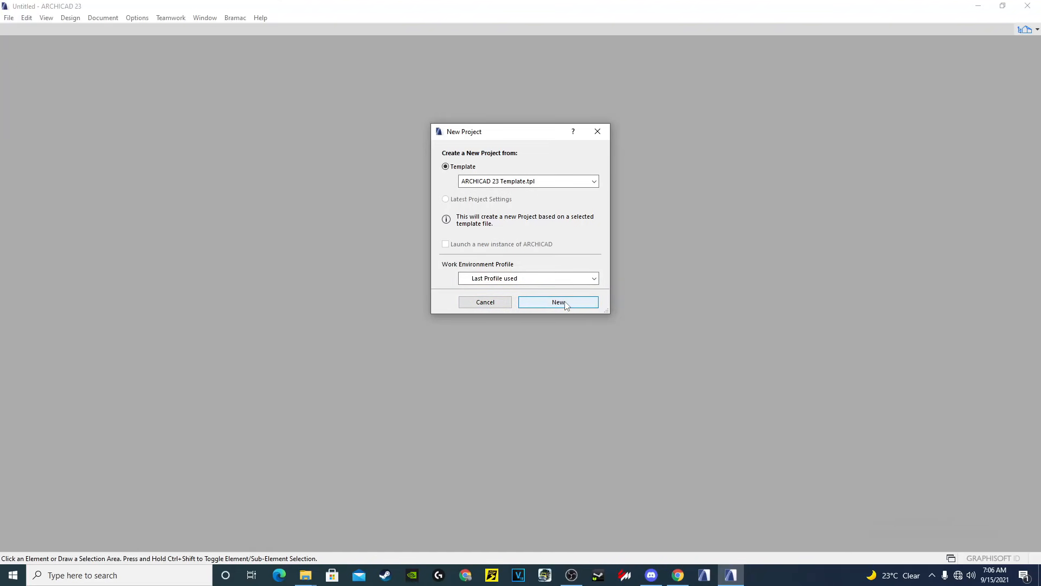
click(558, 303)
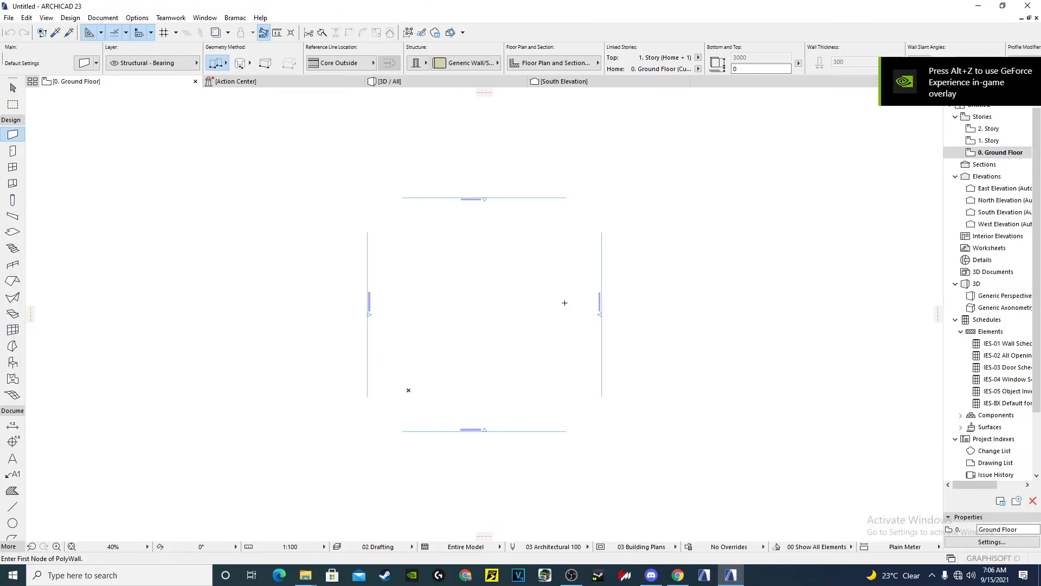
mouse_move(463, 4)
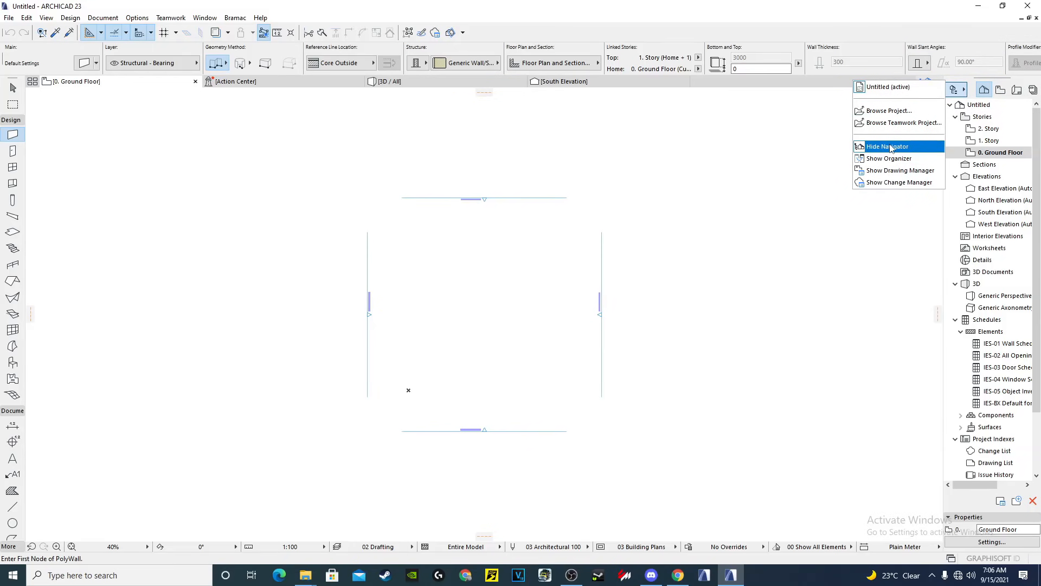
click(886, 145)
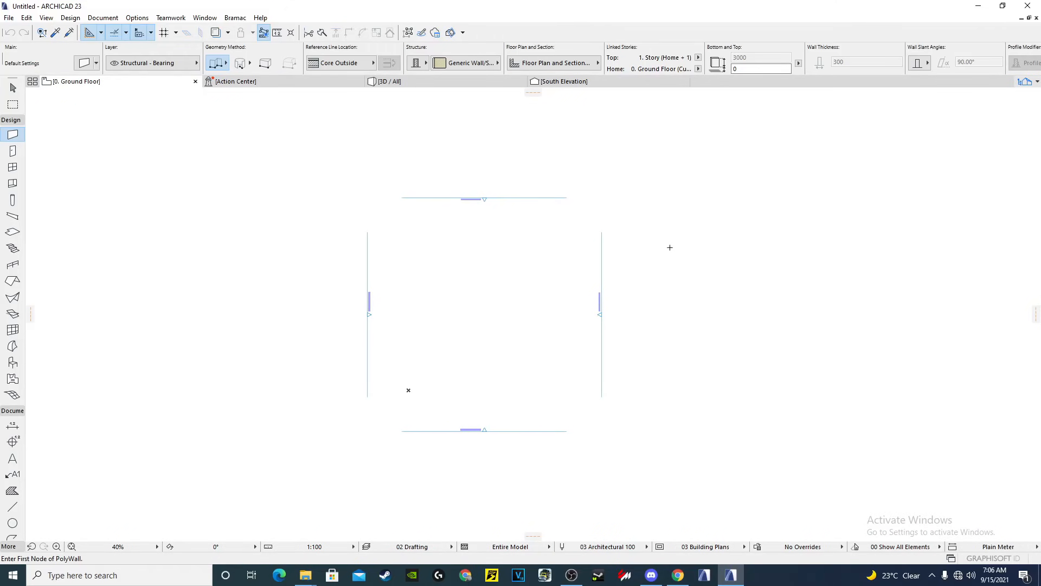
mouse_move(847, 188)
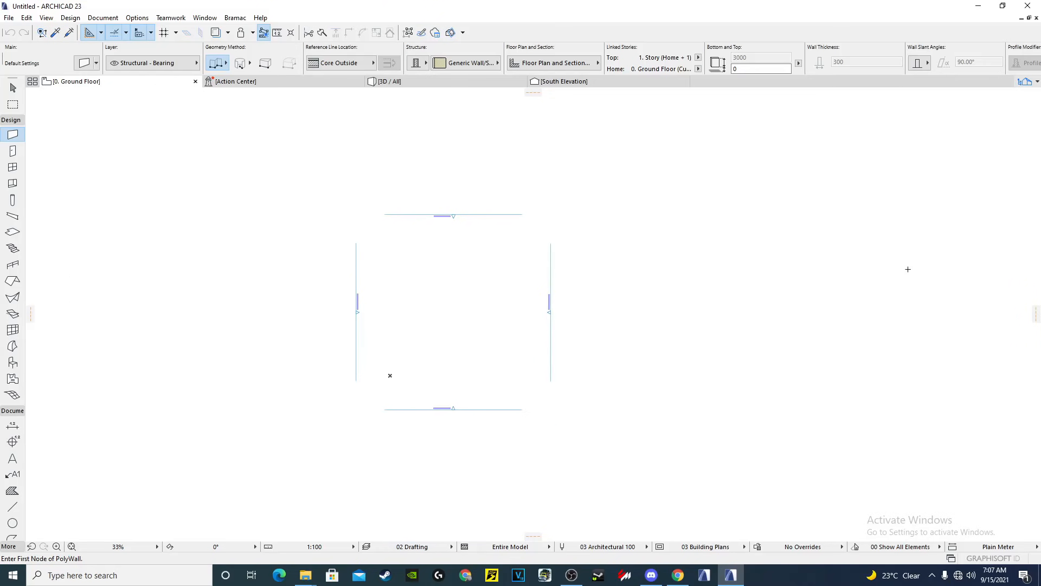
mouse_move(963, 261)
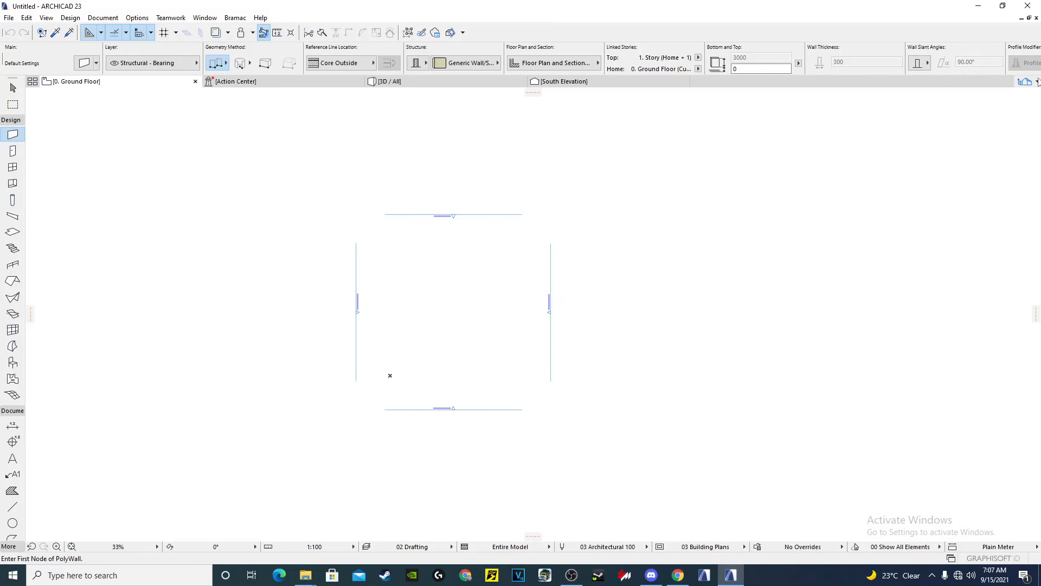
click(1025, 82)
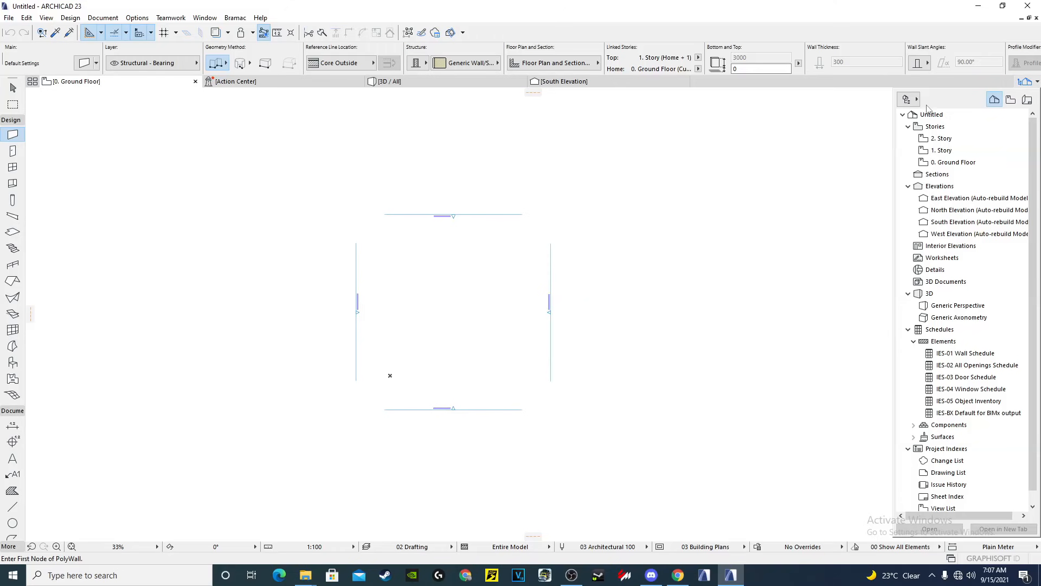
click(908, 99)
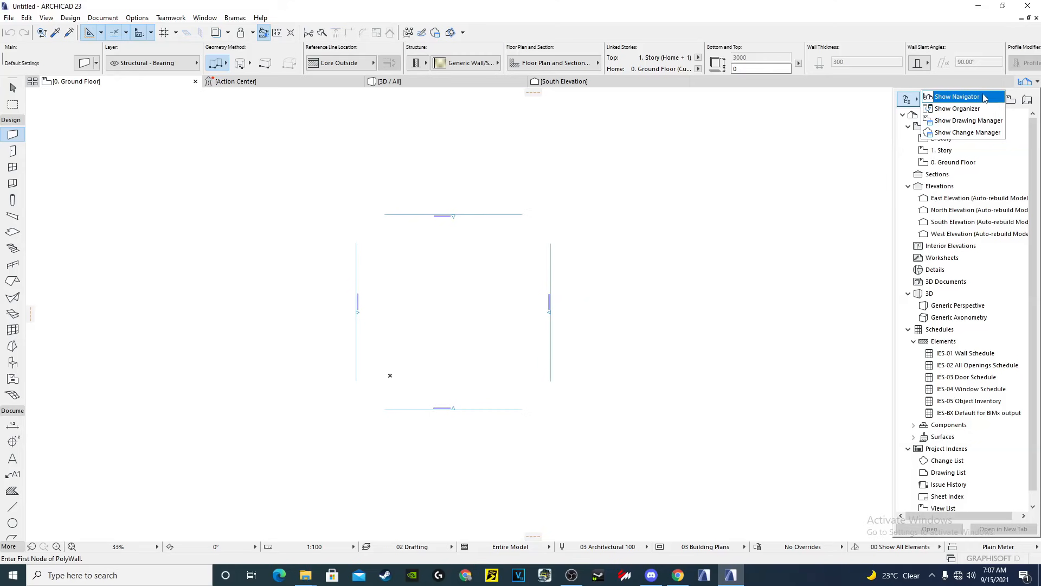
click(956, 96)
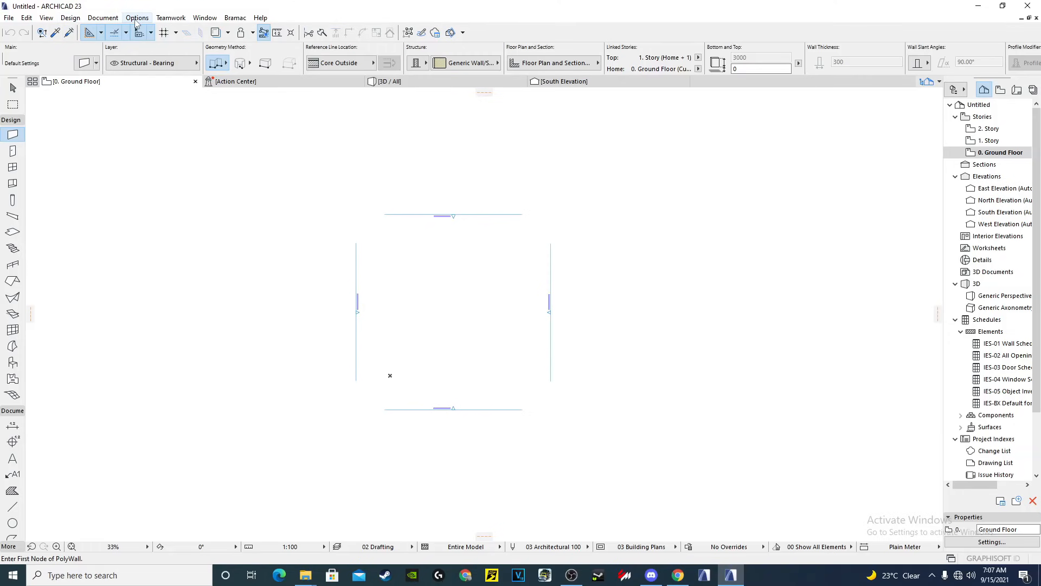
- Set the project's length and layout working units to millimetres with 0 decimals
click(137, 17)
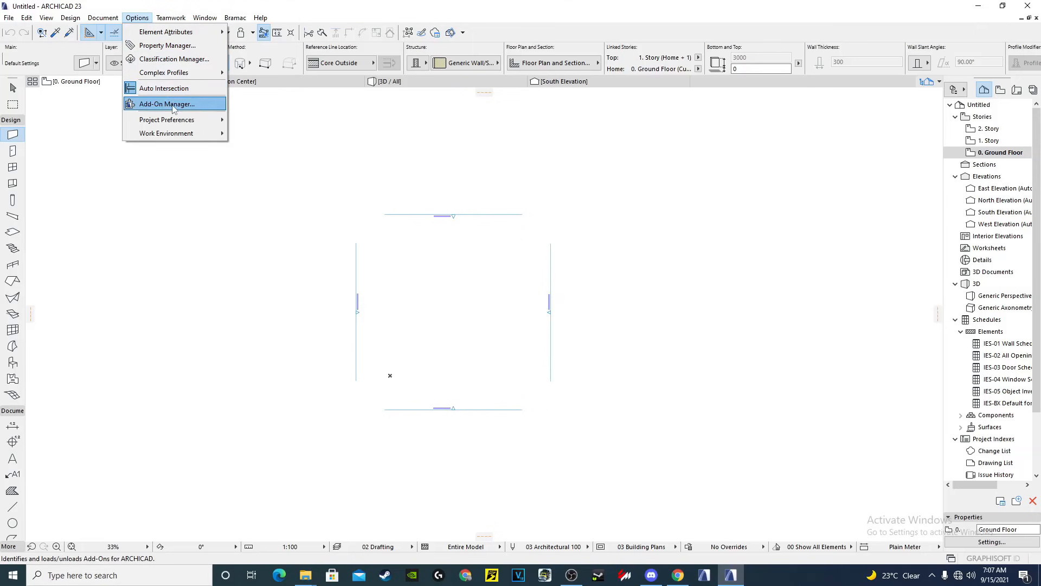
mouse_move(166, 120)
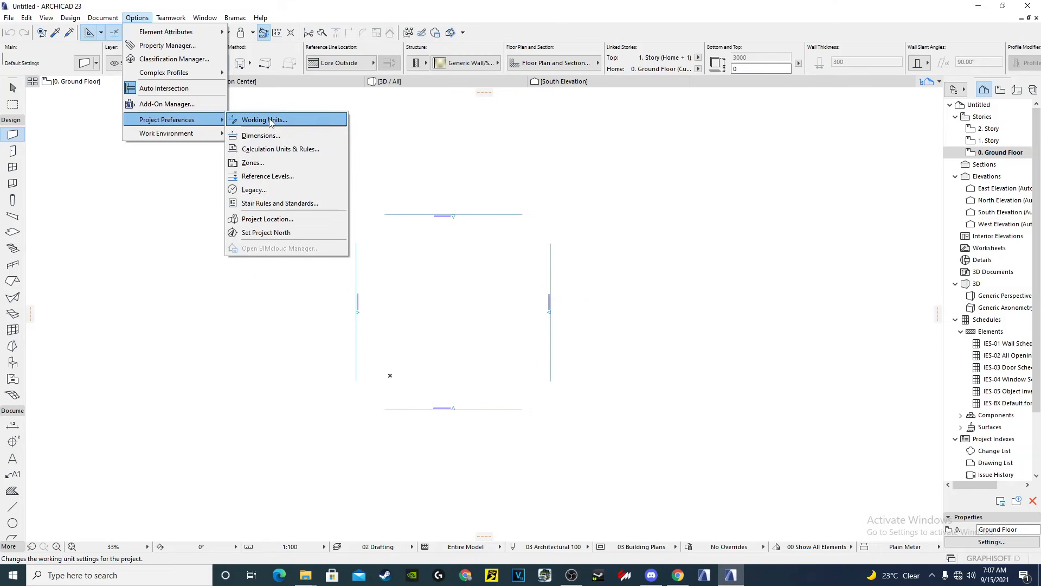
click(264, 119)
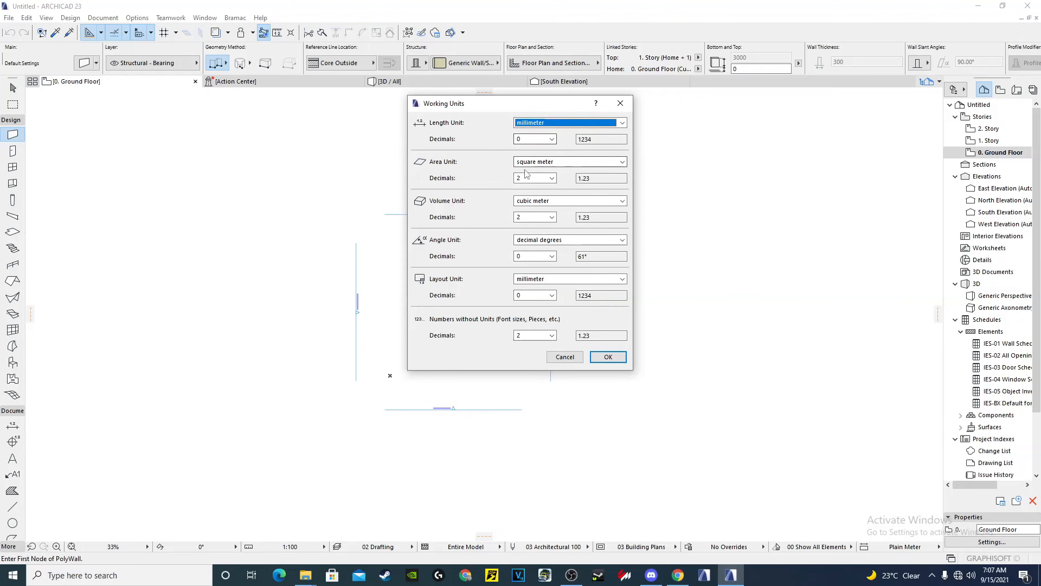
mouse_move(534, 191)
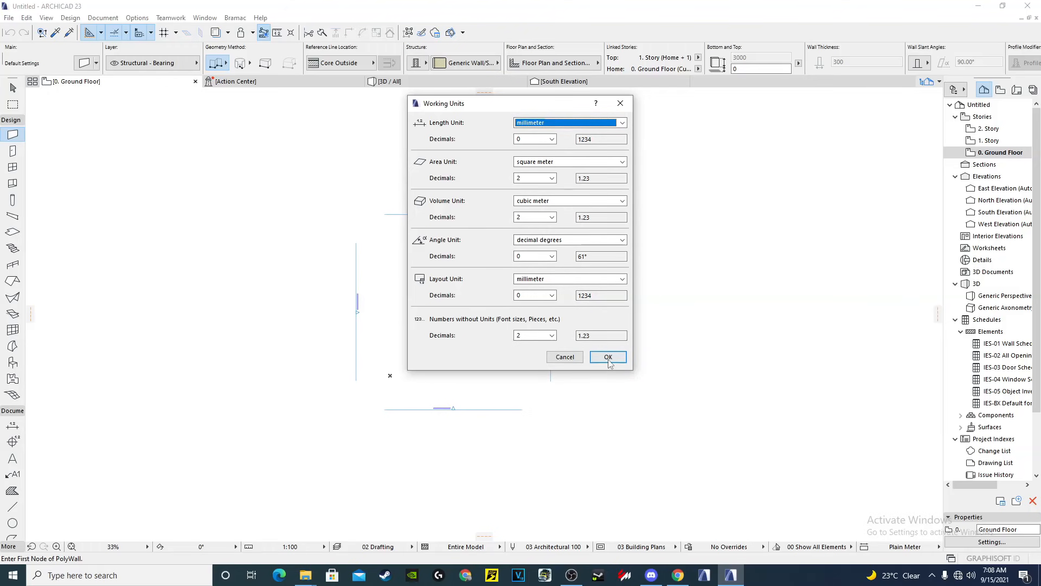
click(606, 357)
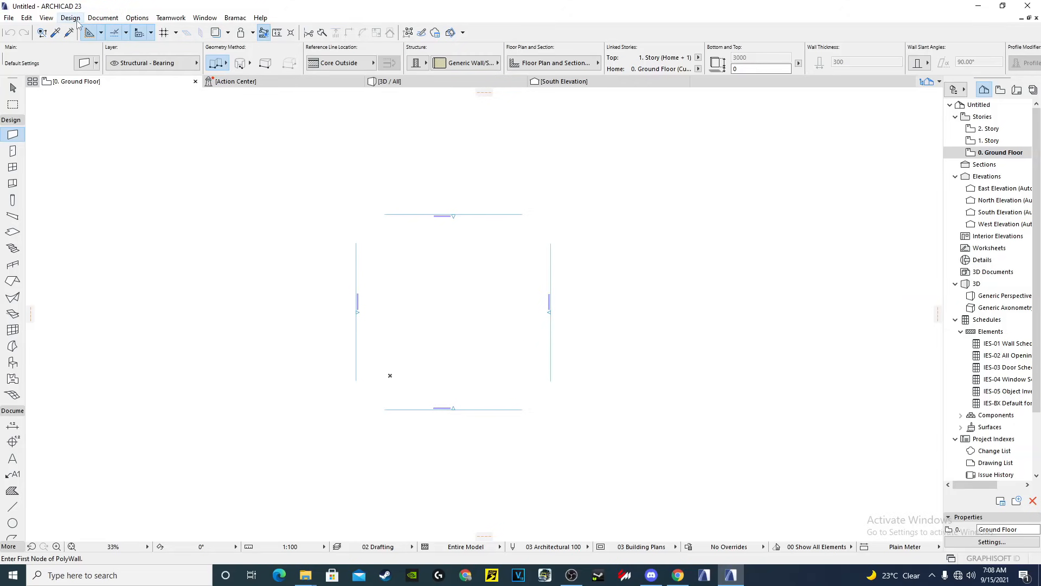
- Set the project's dimension standard to Plain Millimeter with zero decimals
click(137, 17)
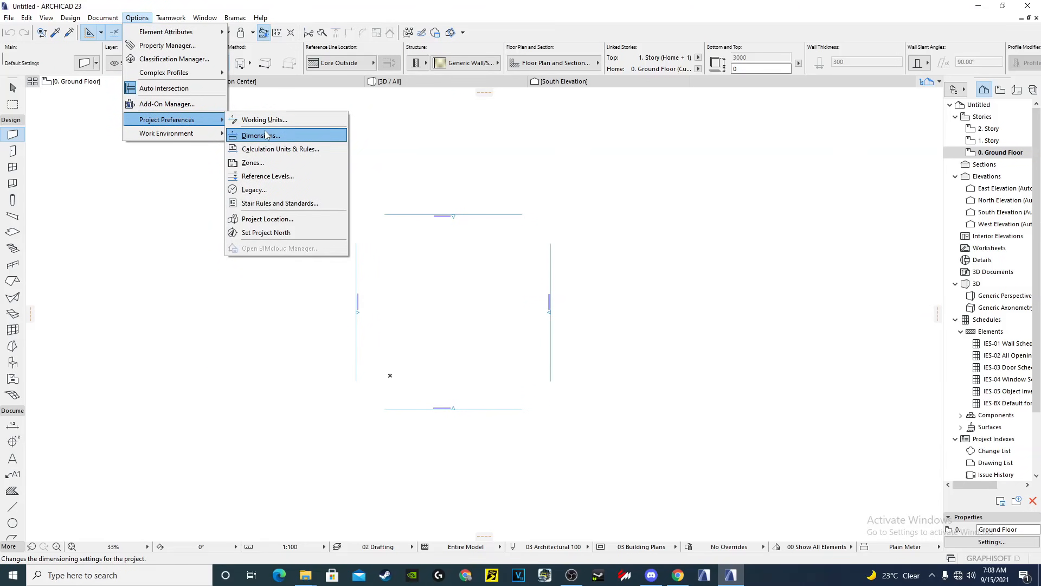
mouse_move(261, 135)
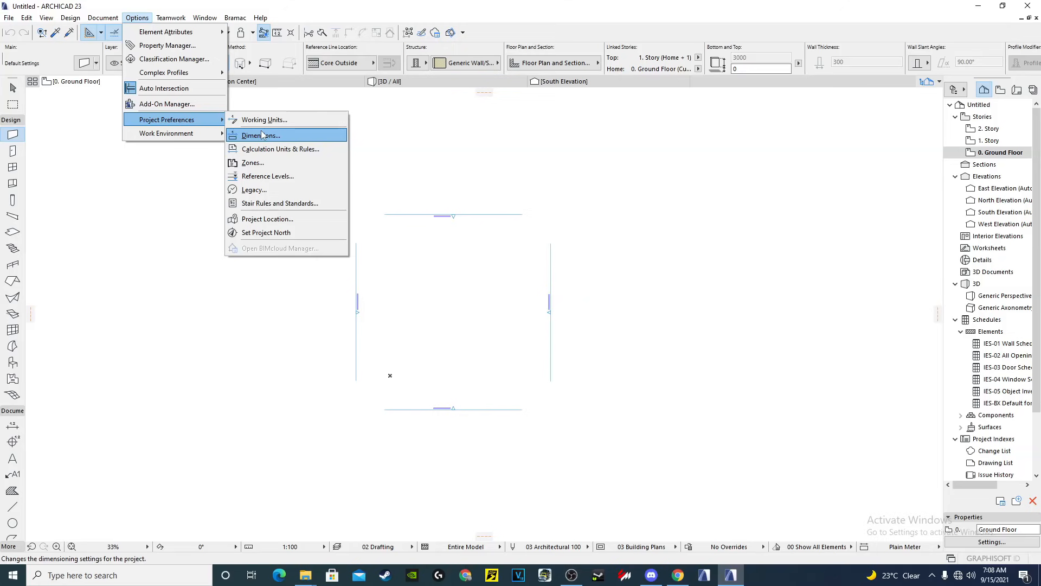
click(259, 134)
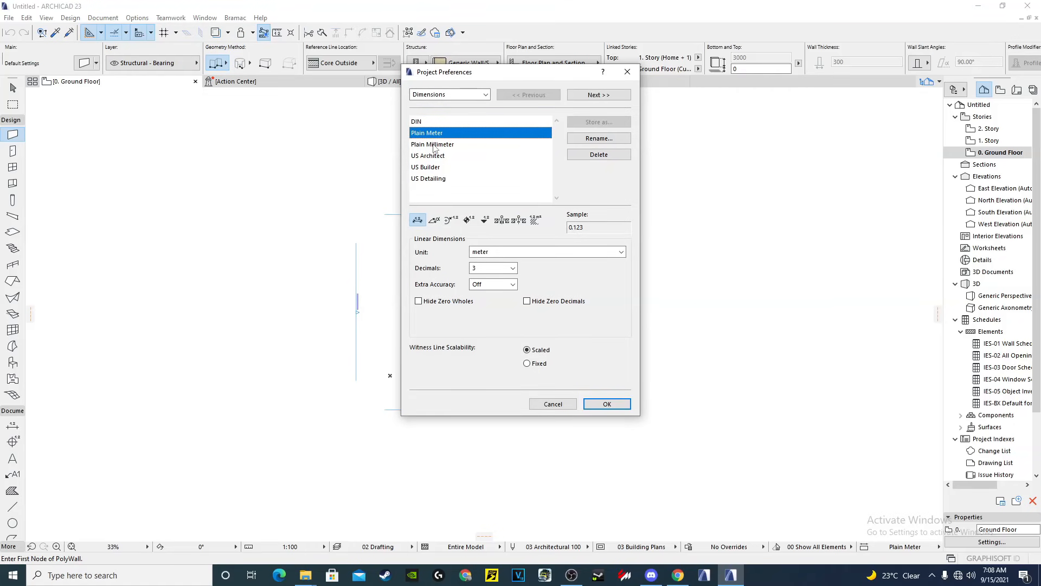
click(433, 144)
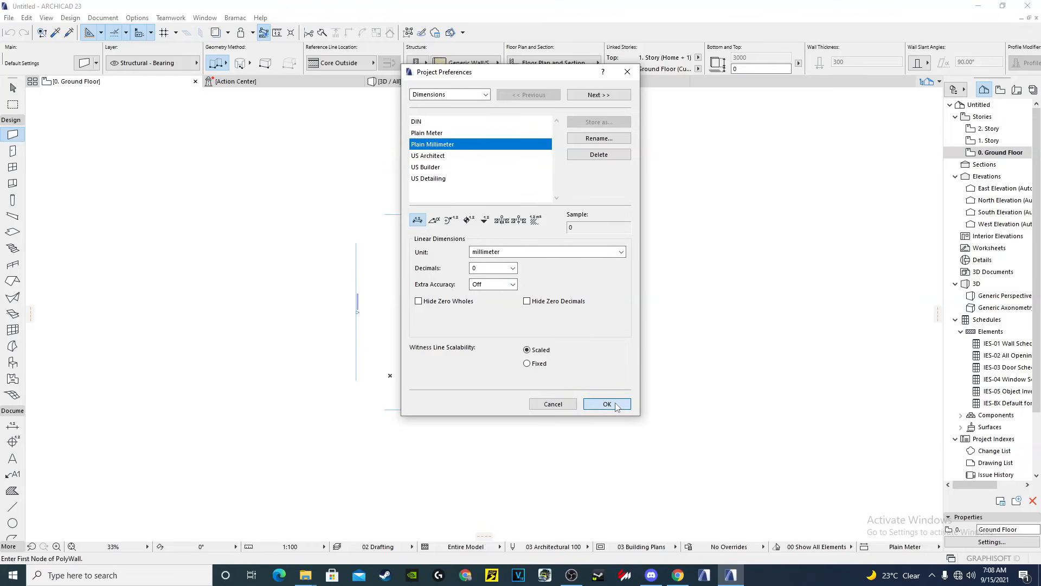
click(605, 403)
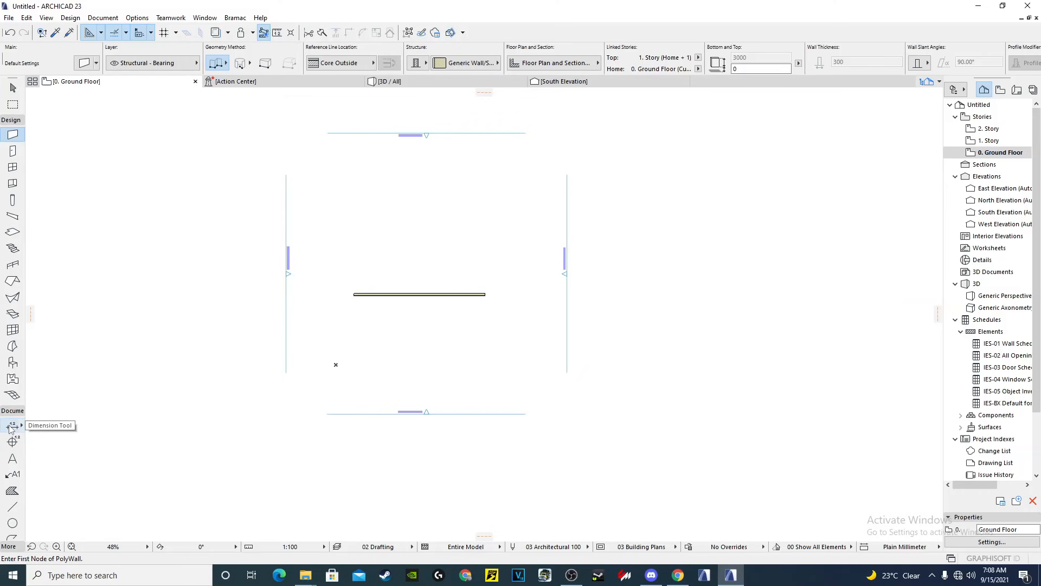
- Place a 15,895 mm test dimension along the wall and reactivate the Dimension tool
click(12, 425)
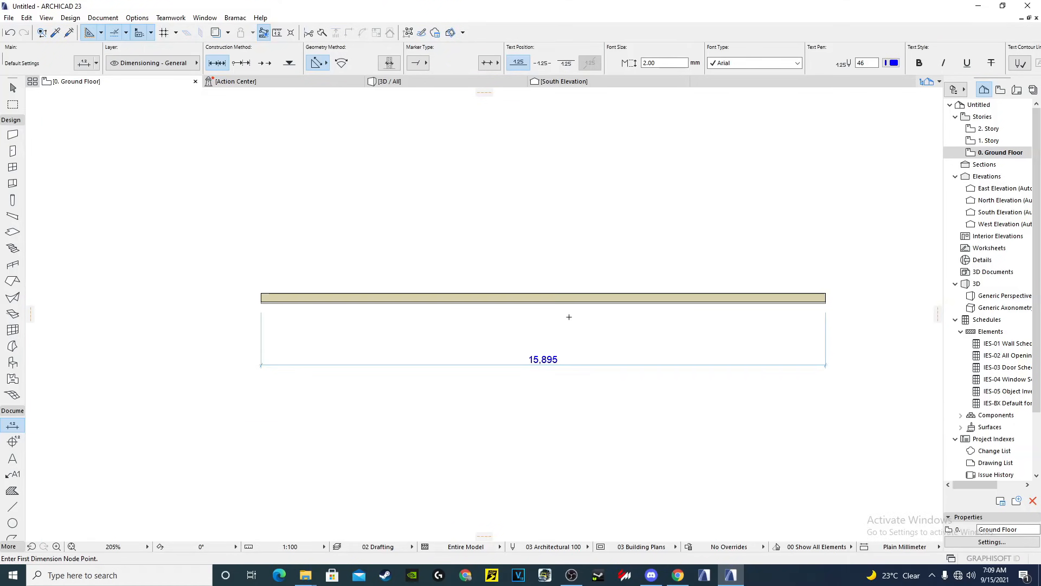
scroll(up, 3)
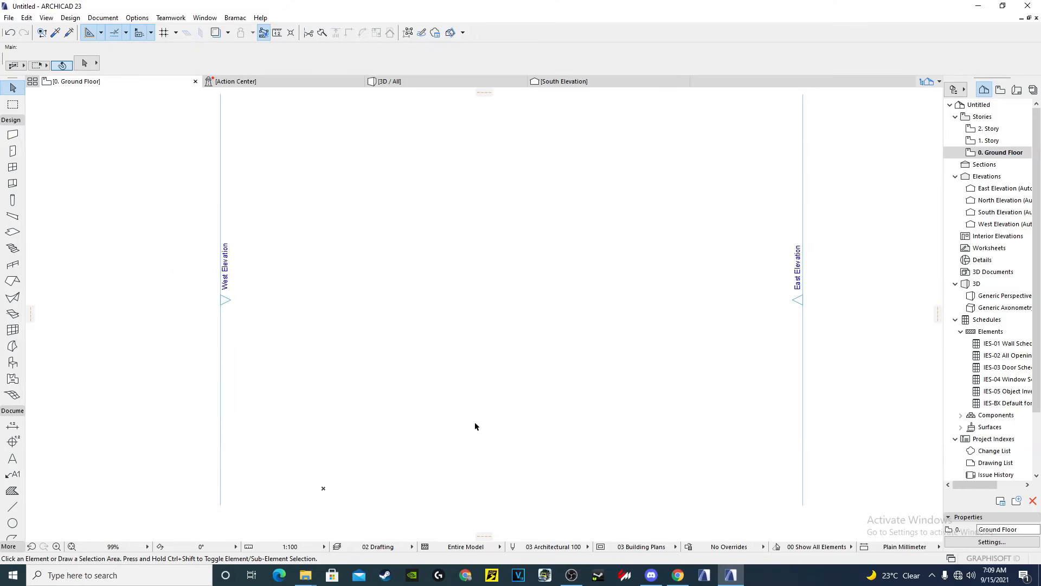
mouse_move(285, 294)
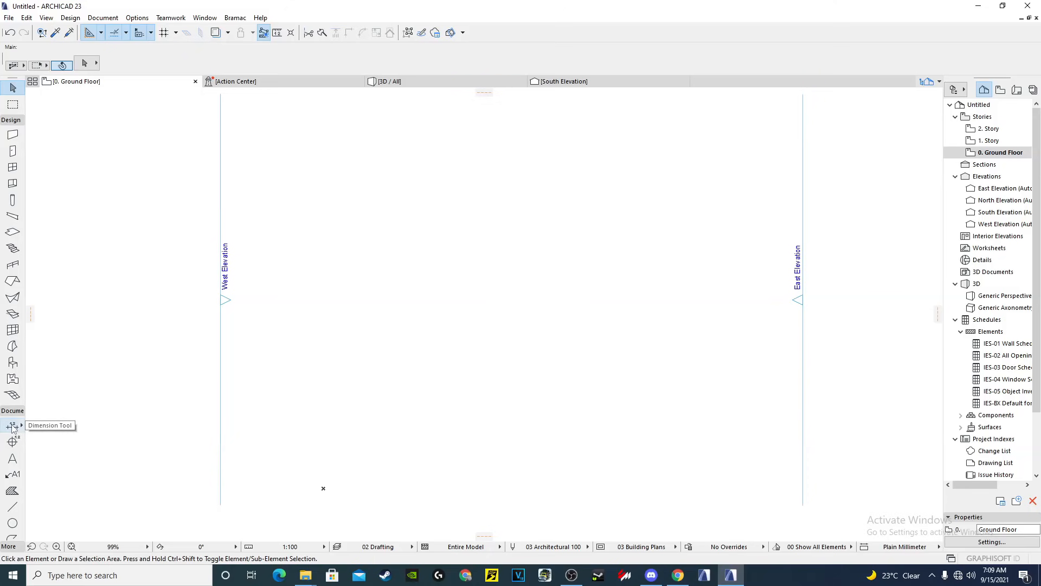
click(12, 425)
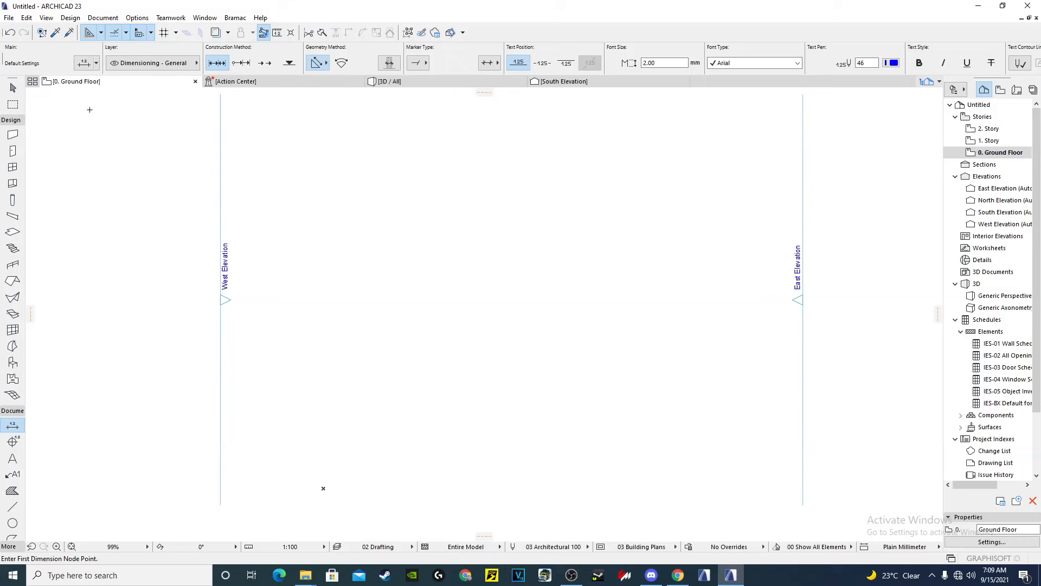
mouse_move(84, 63)
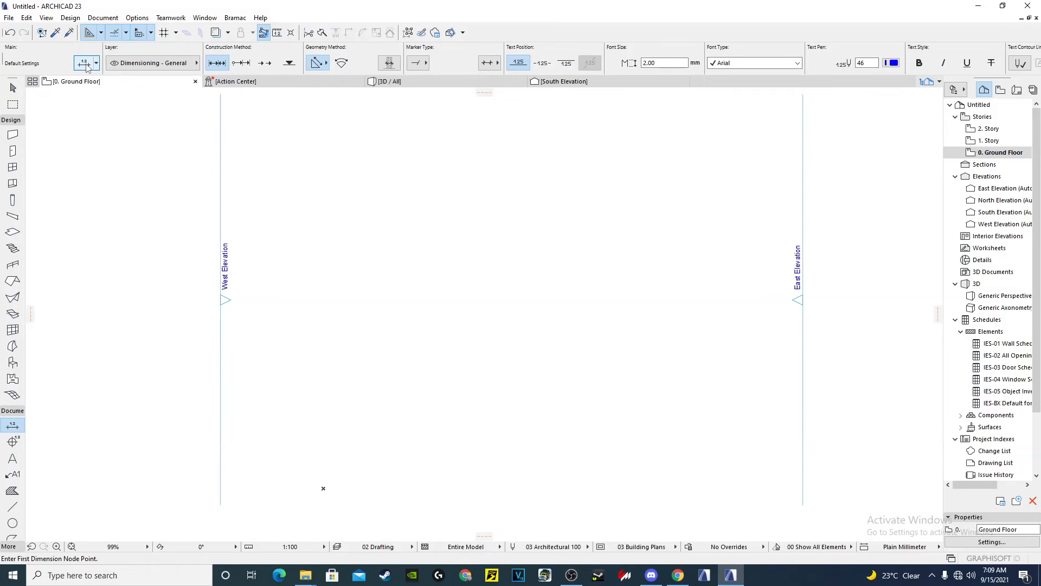
- Give dimension defaults custom-length witness lines and black pen 1 for dimension and witness lines
click(85, 63)
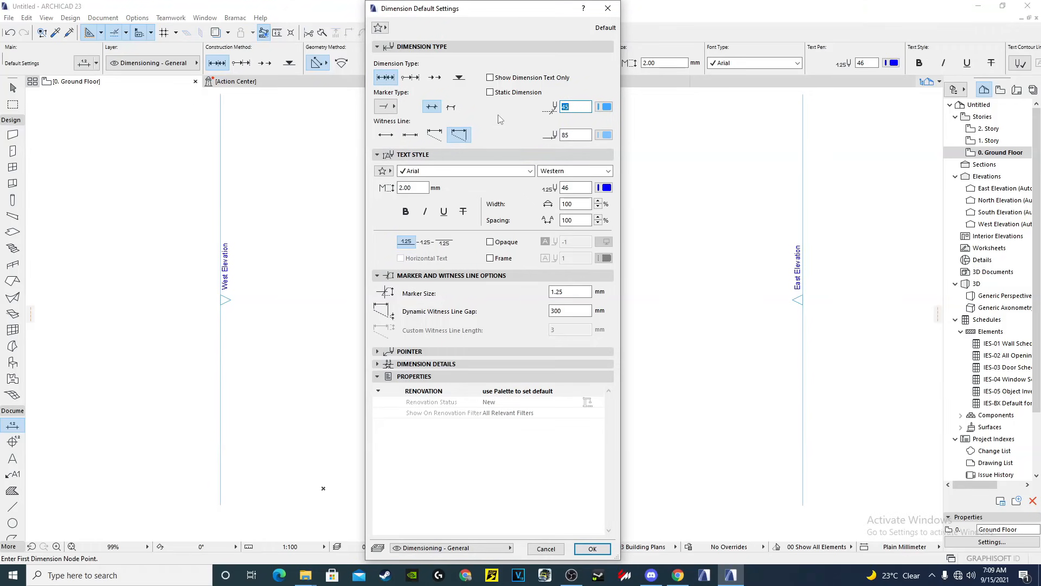
mouse_move(463, 67)
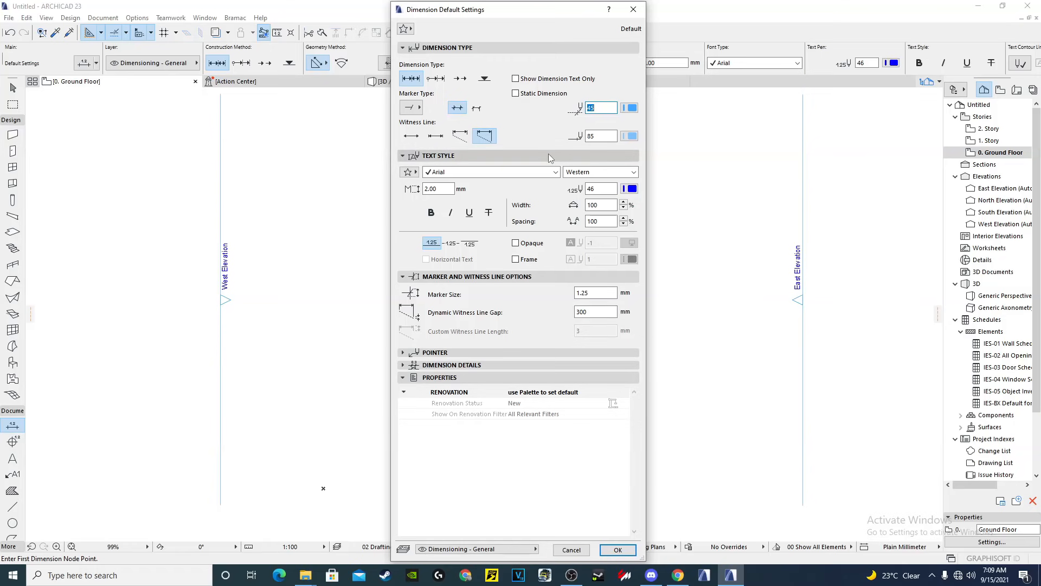
mouse_move(465, 90)
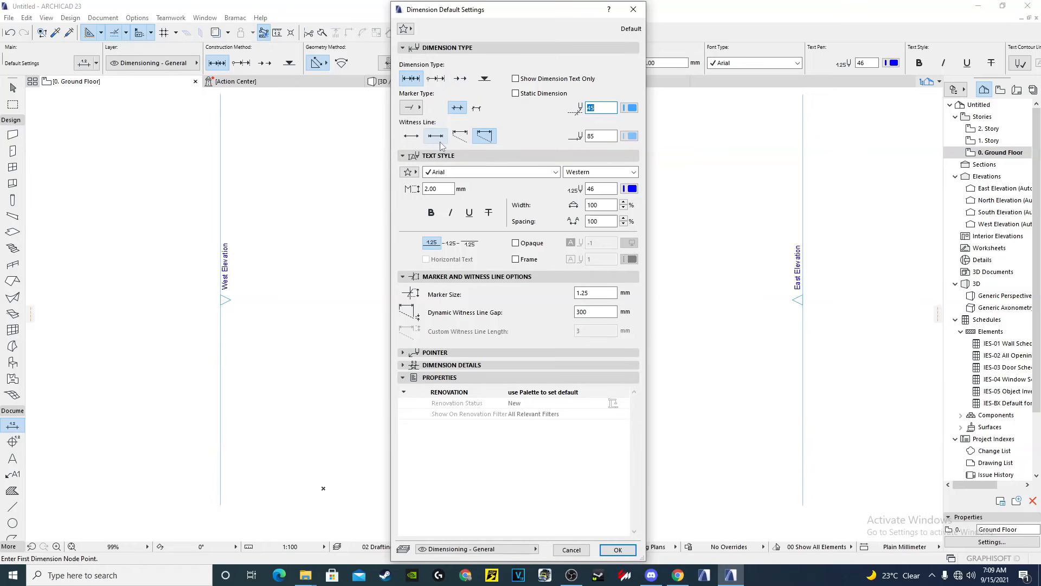
mouse_move(460, 136)
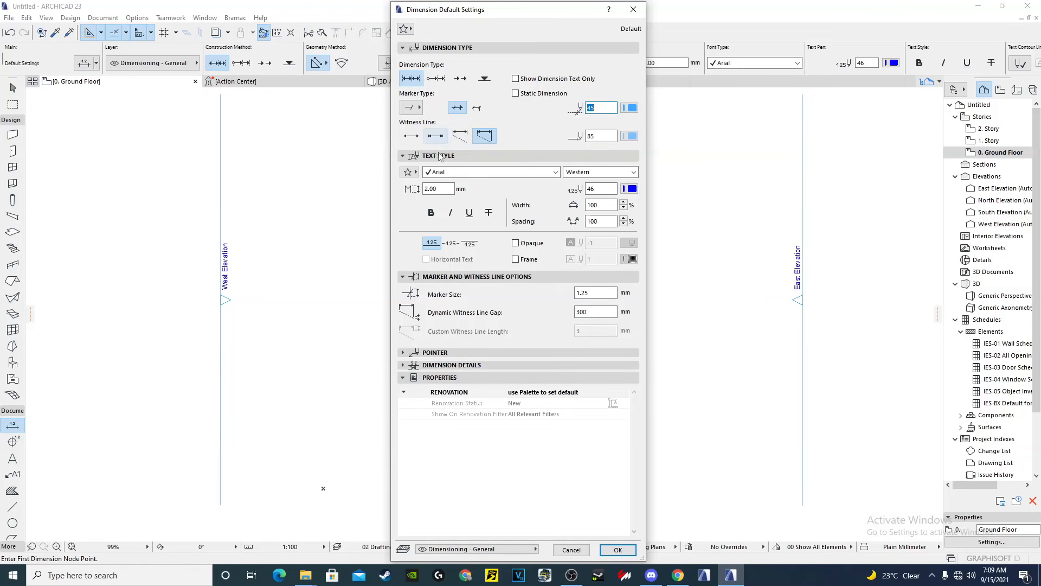
mouse_move(460, 135)
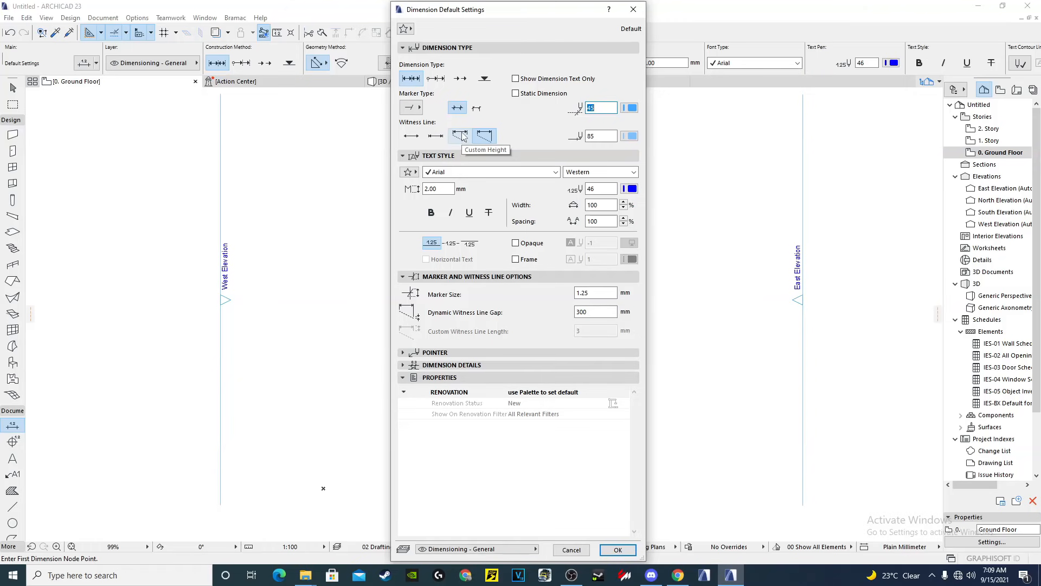
click(459, 135)
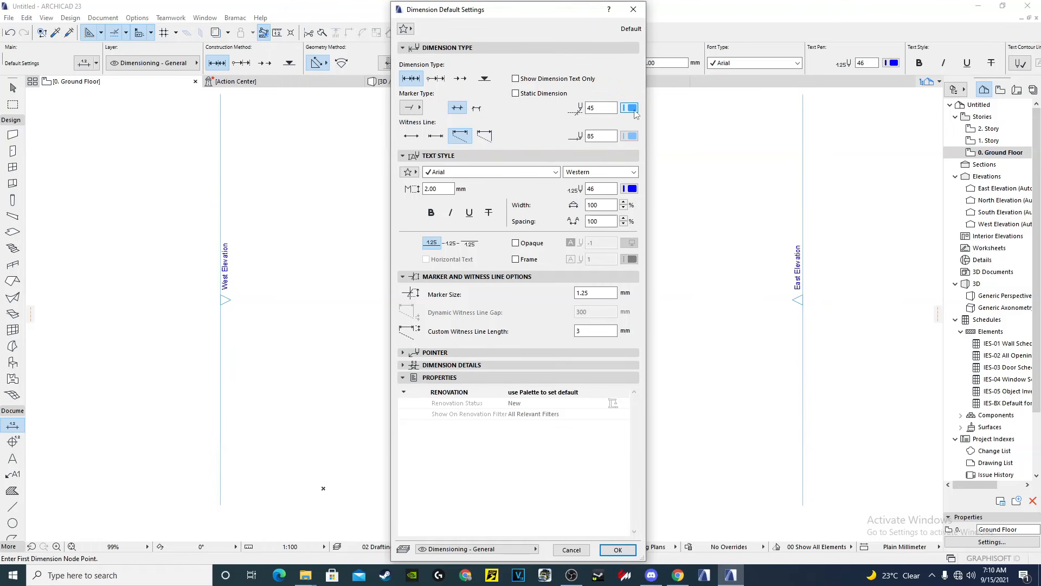
click(628, 108)
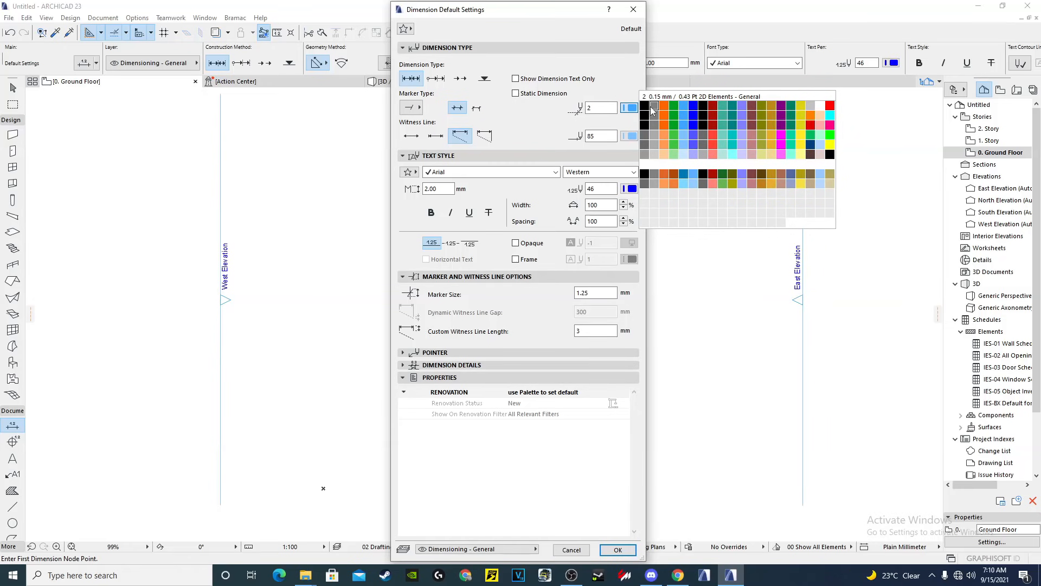
click(643, 108)
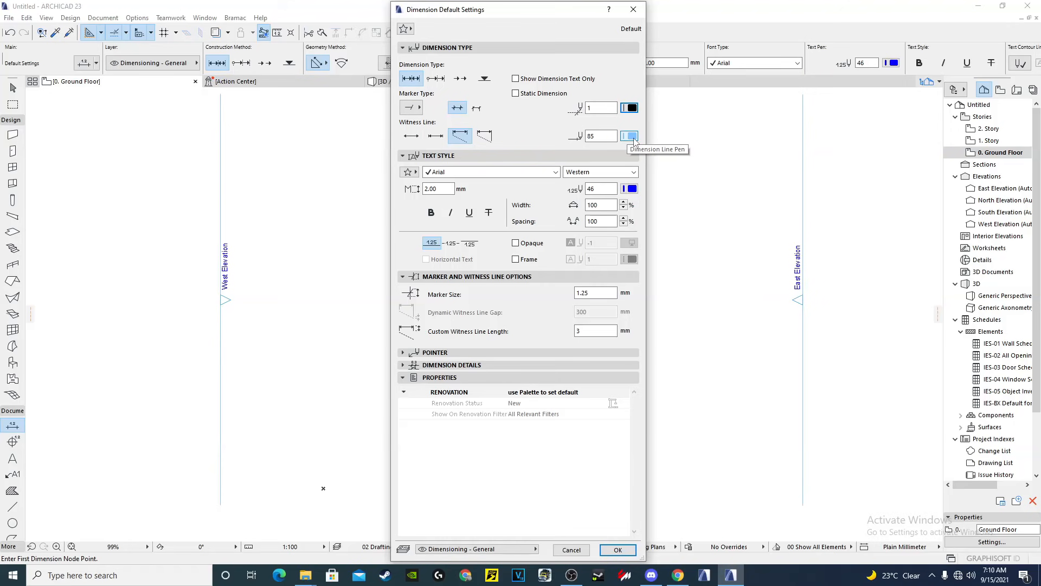
click(629, 187)
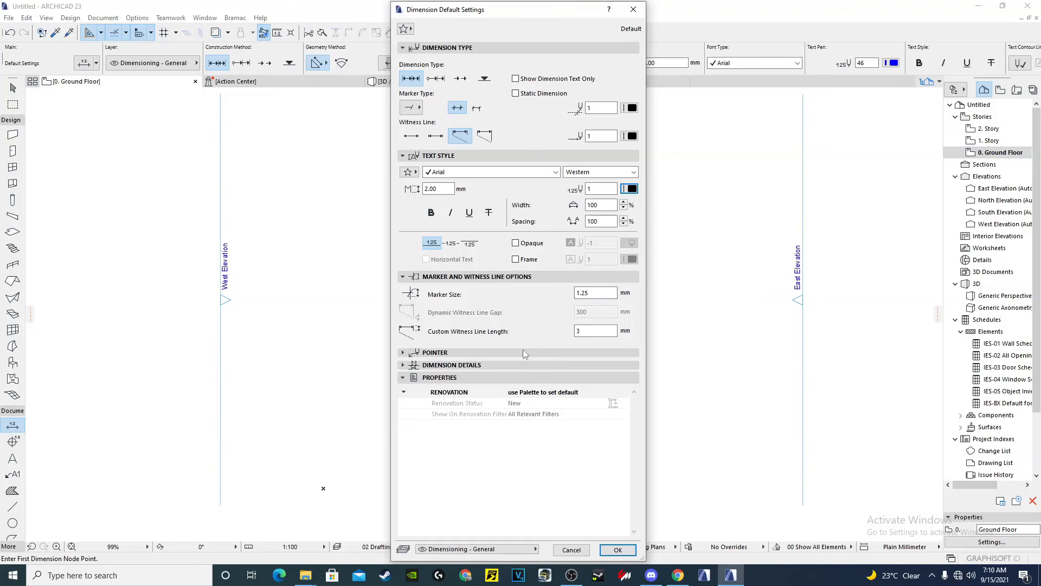
- Apply the dimension defaults with centred text and place a 10,769 mm dimension on a test wall
click(435, 351)
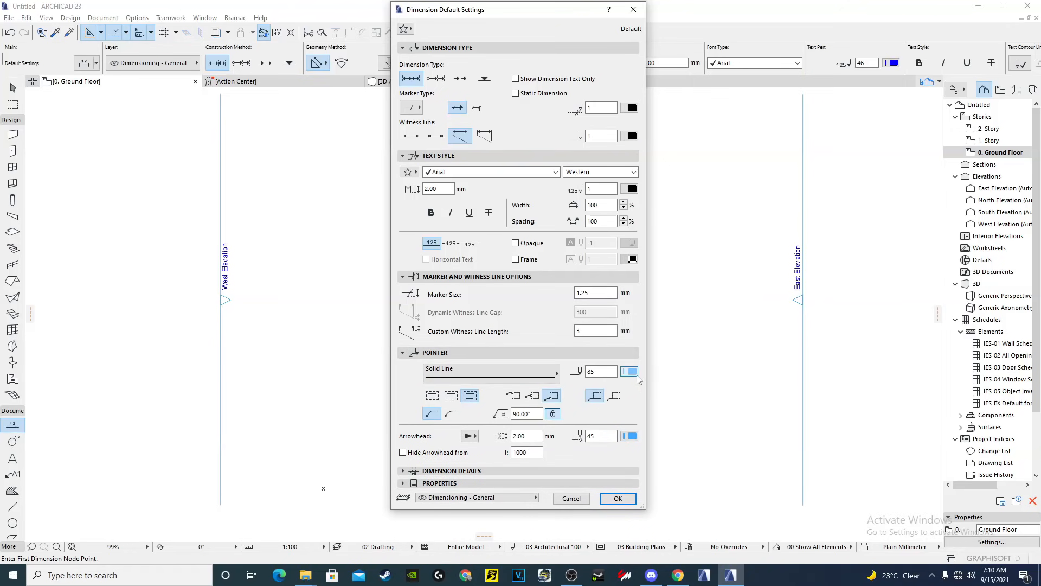
click(628, 370)
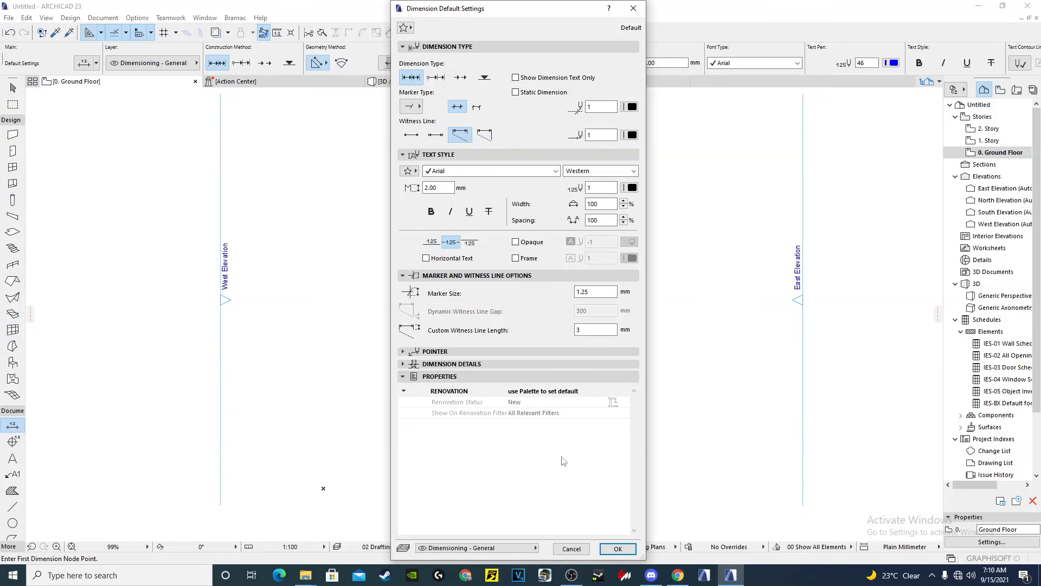
click(616, 548)
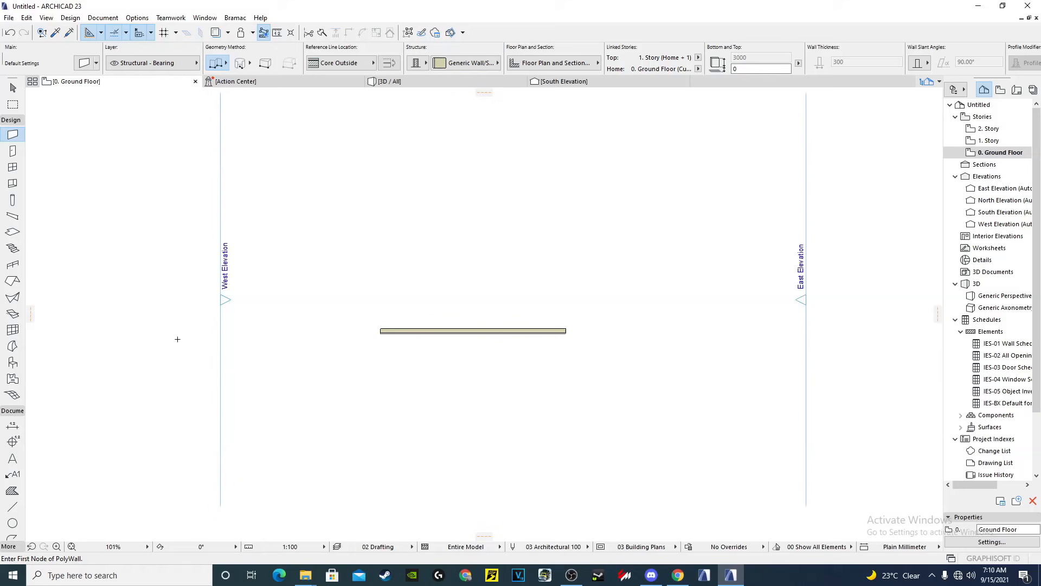
click(12, 425)
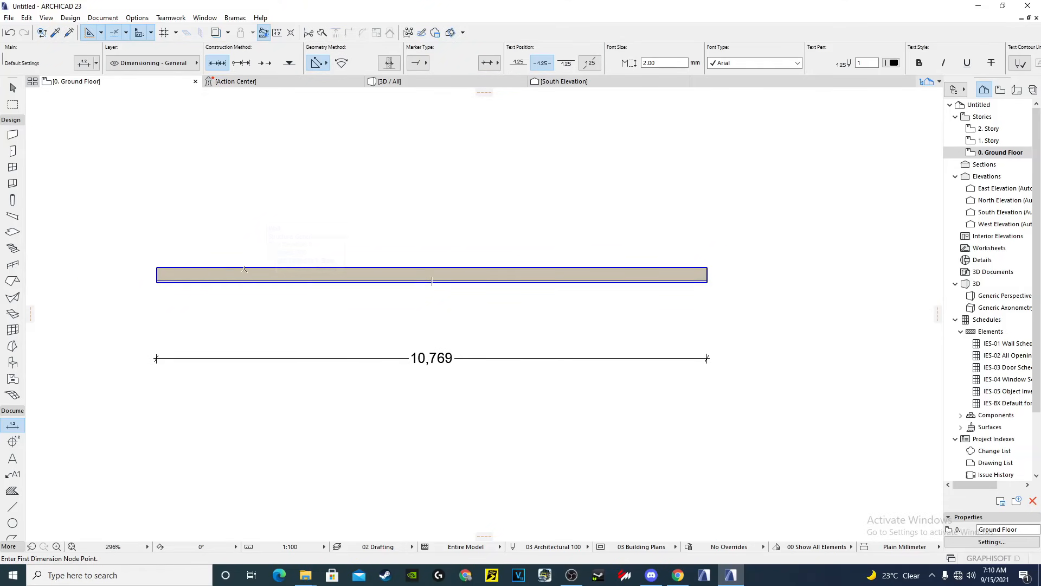
mouse_move(431, 272)
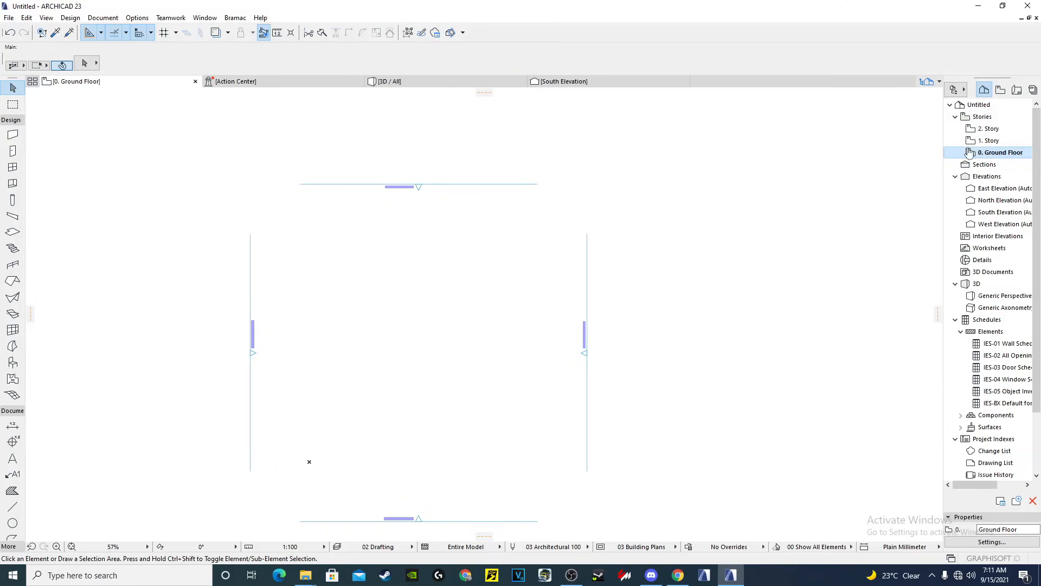
- Bring up Story Settings from the 0. Ground Floor entry in the Navigator
click(989, 140)
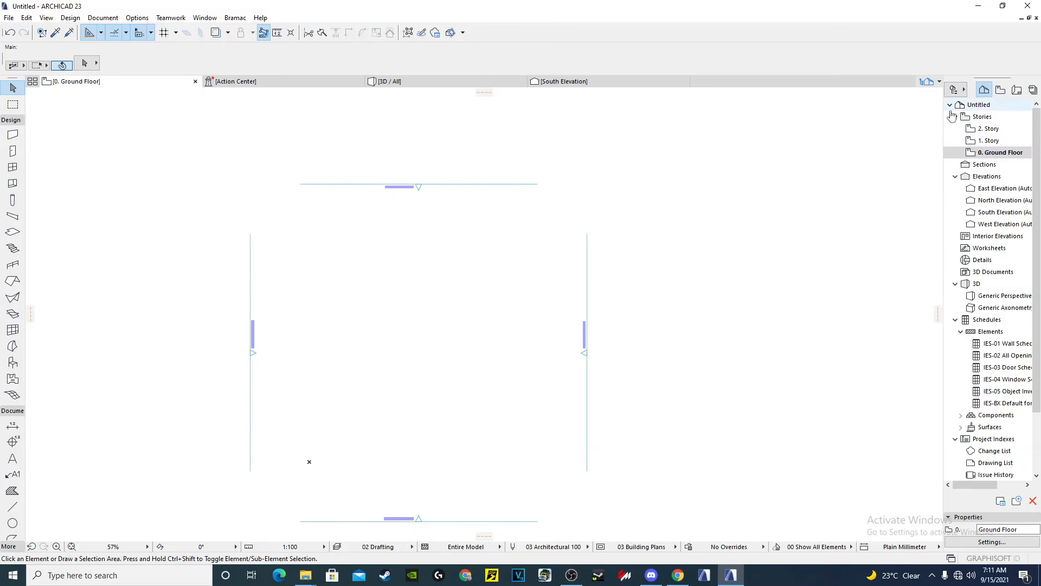
click(997, 152)
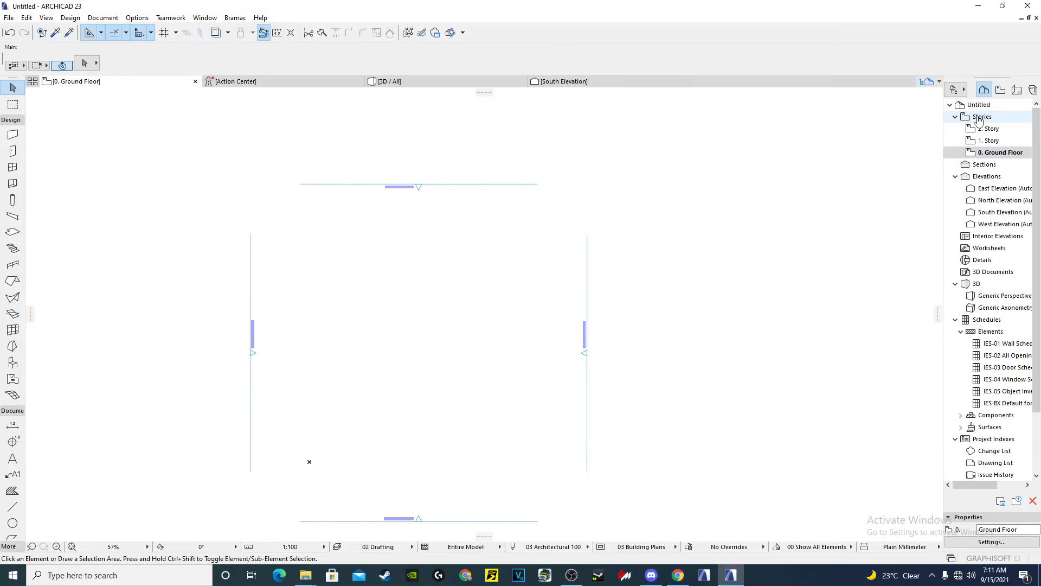
click(999, 151)
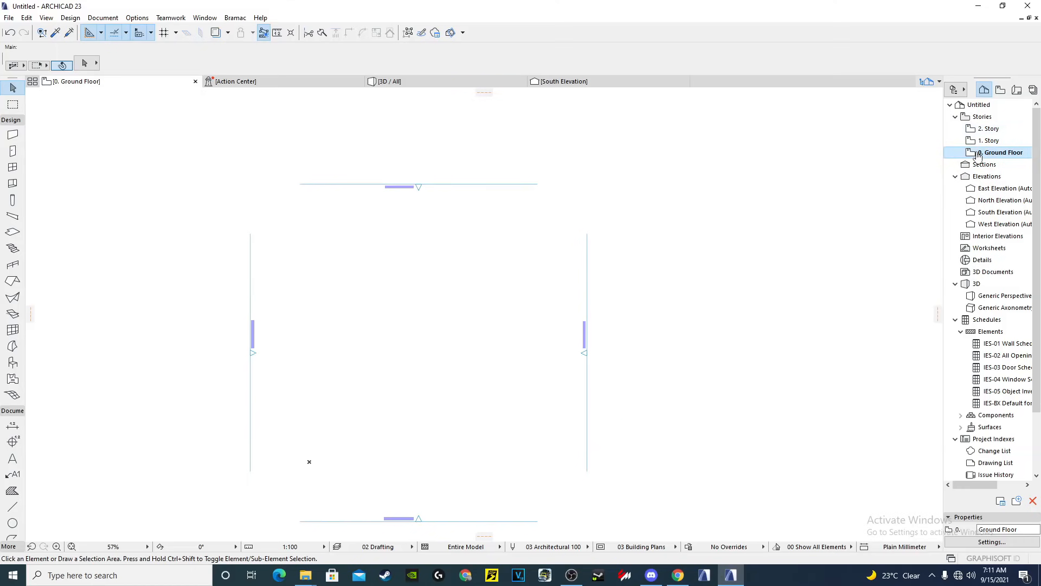
right_click(1000, 152)
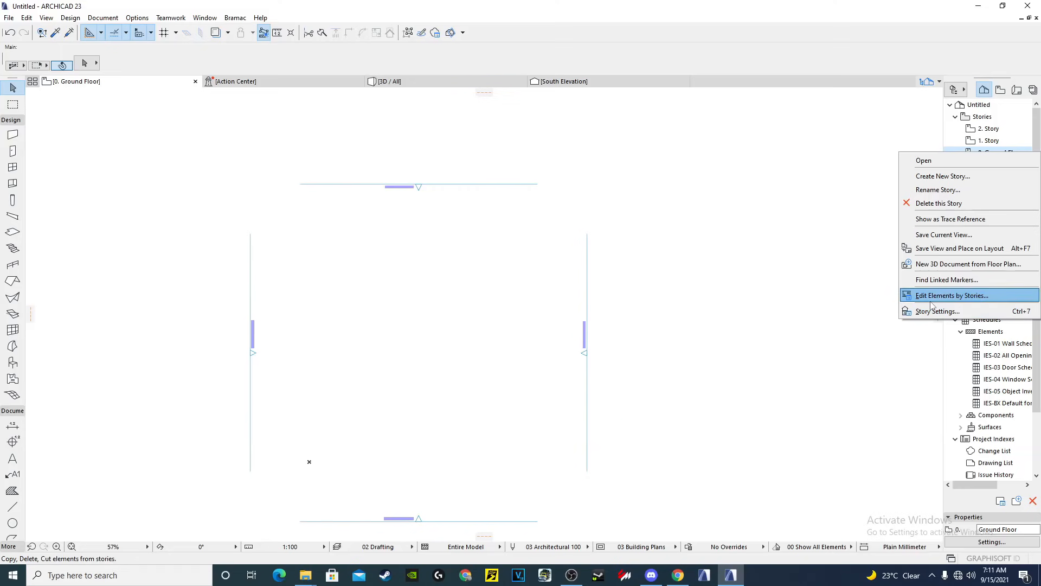
mouse_move(936, 311)
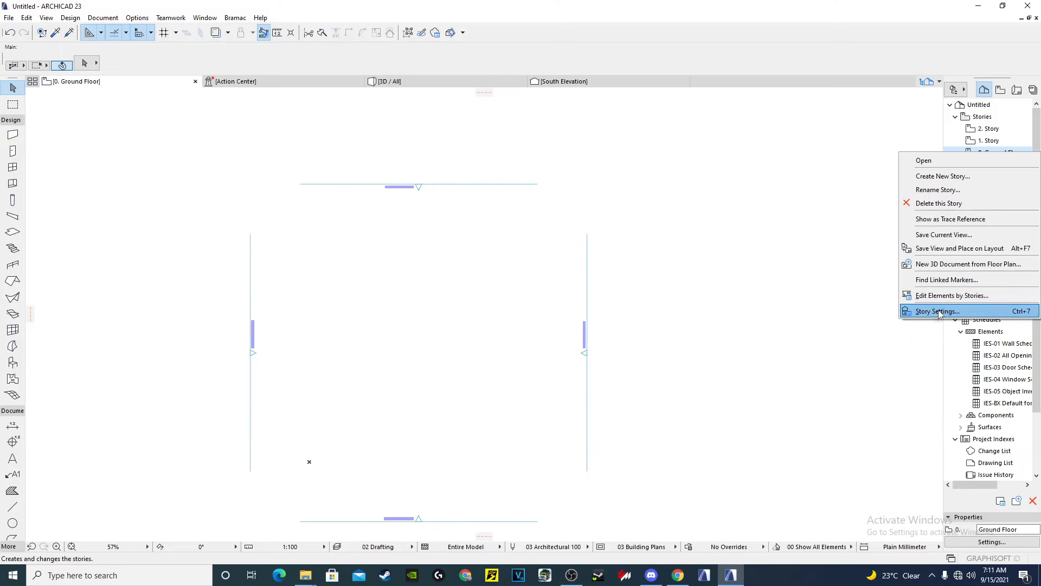
click(936, 311)
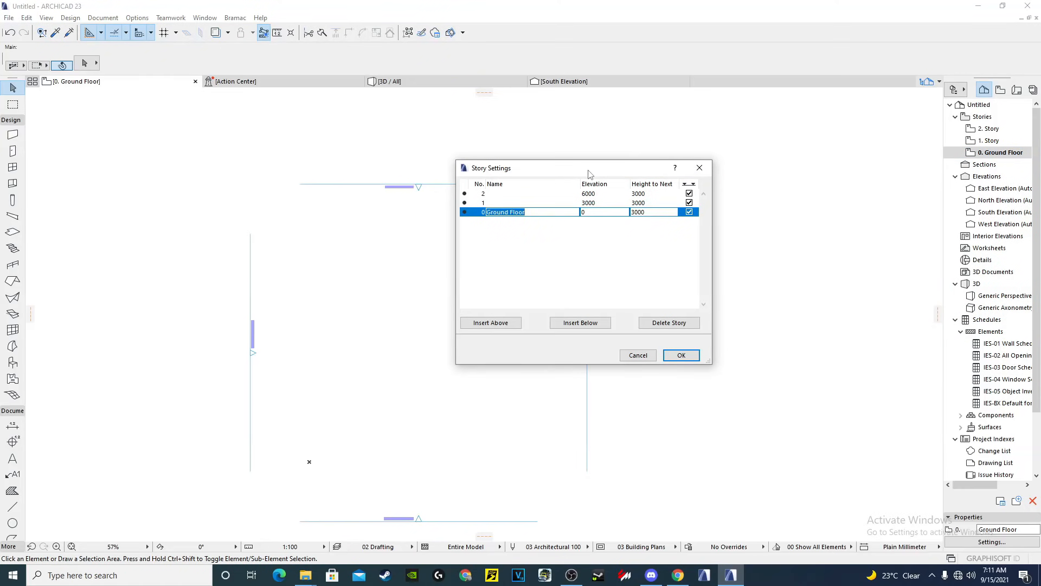
- Insert a new story below Ground Floor at -900 elevation with 900 height to next
drag(587, 167, 608, 163)
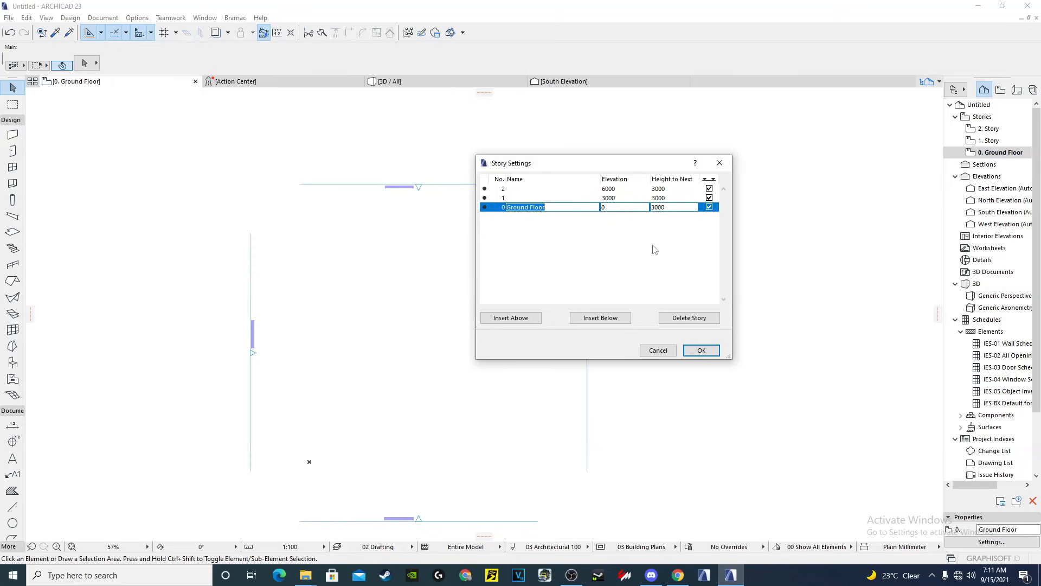
mouse_move(725, 5)
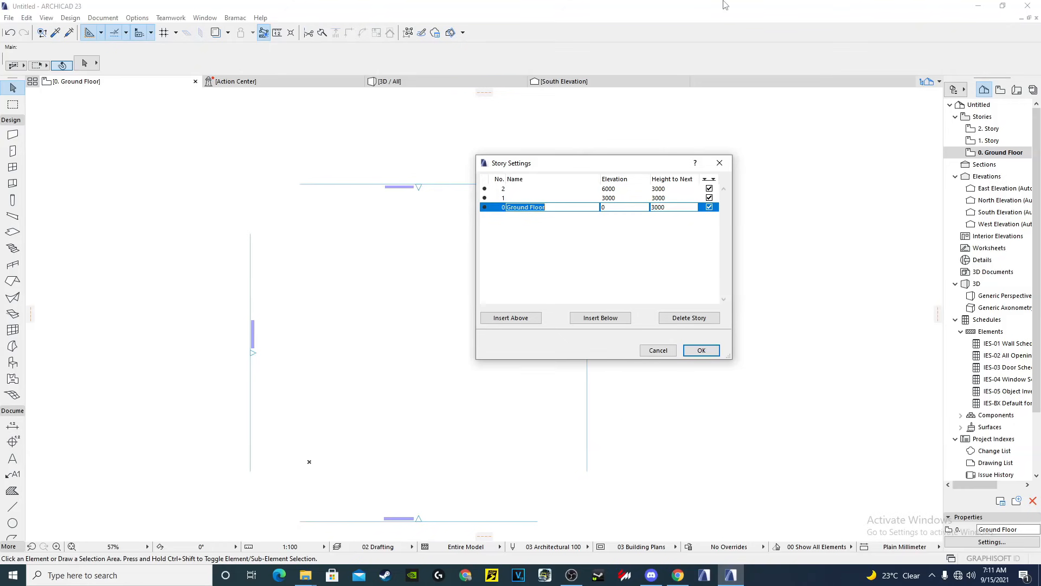
mouse_move(618, 258)
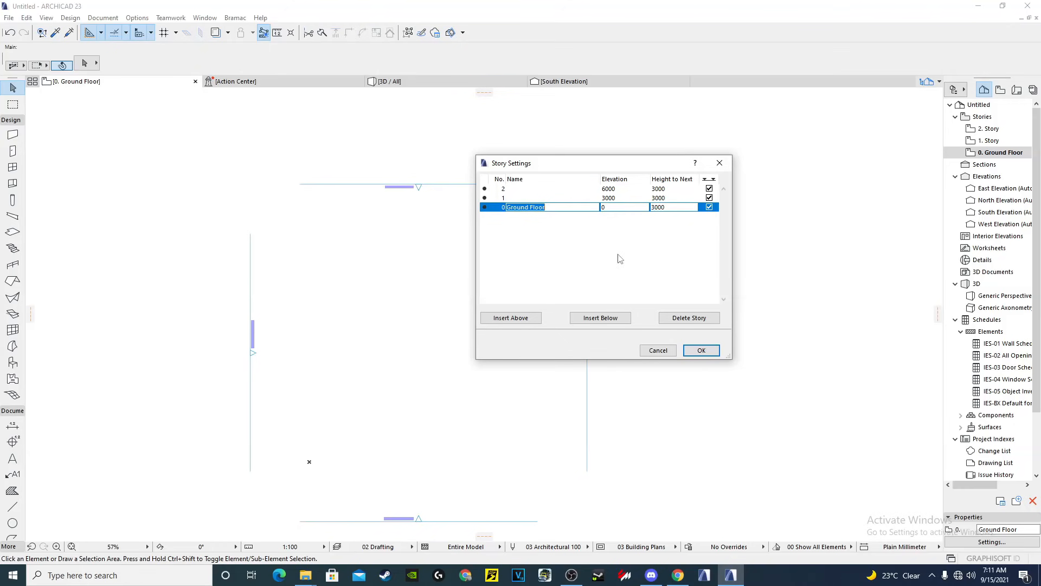
mouse_move(579, 261)
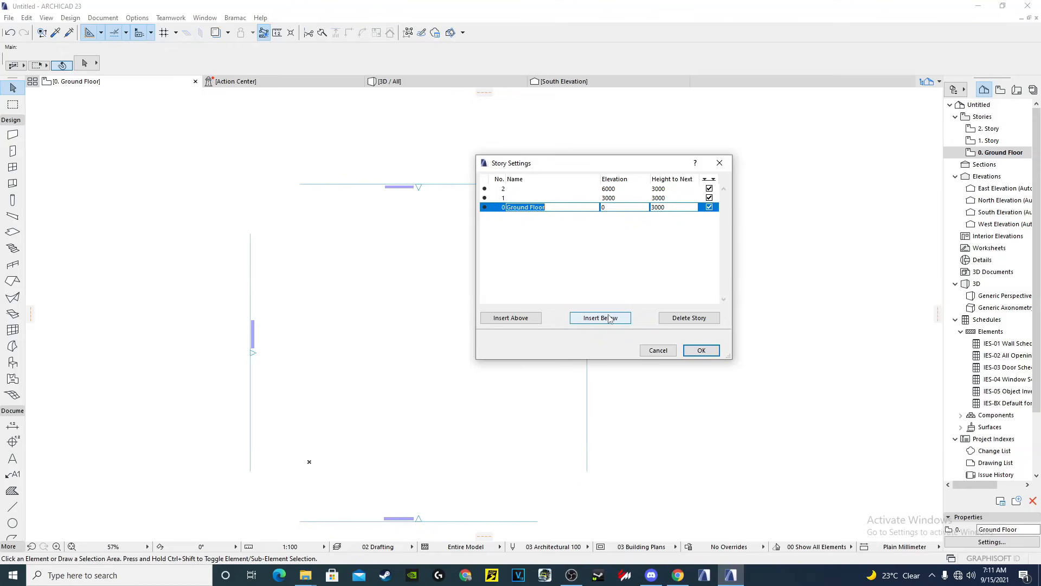
click(599, 318)
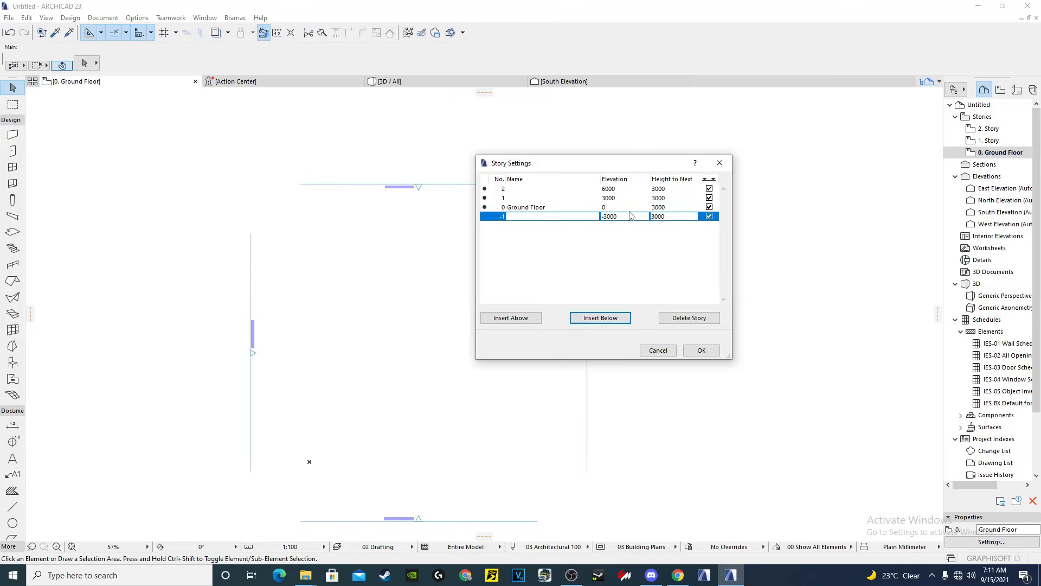
click(609, 216)
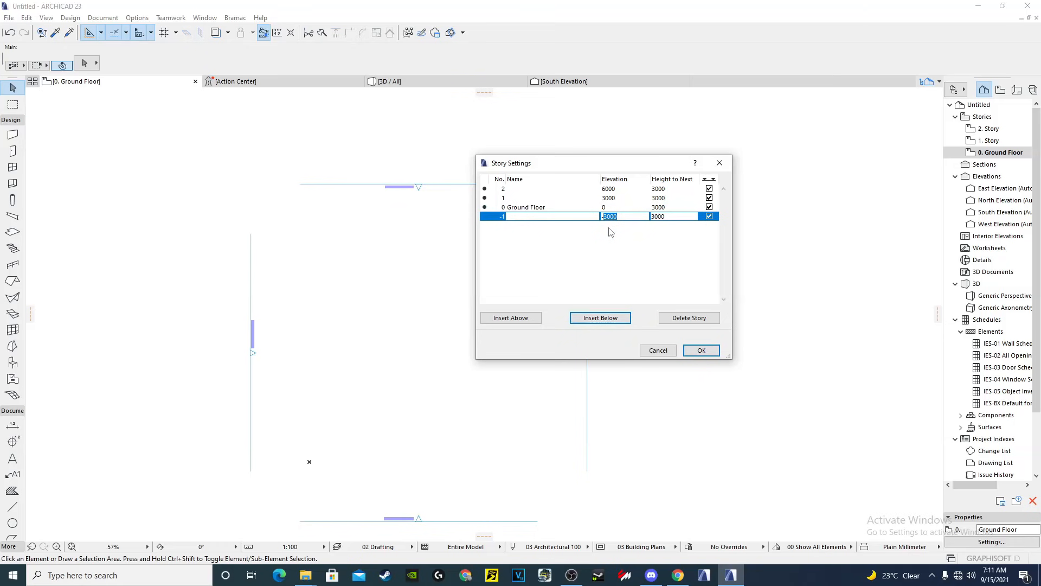
text(-9)
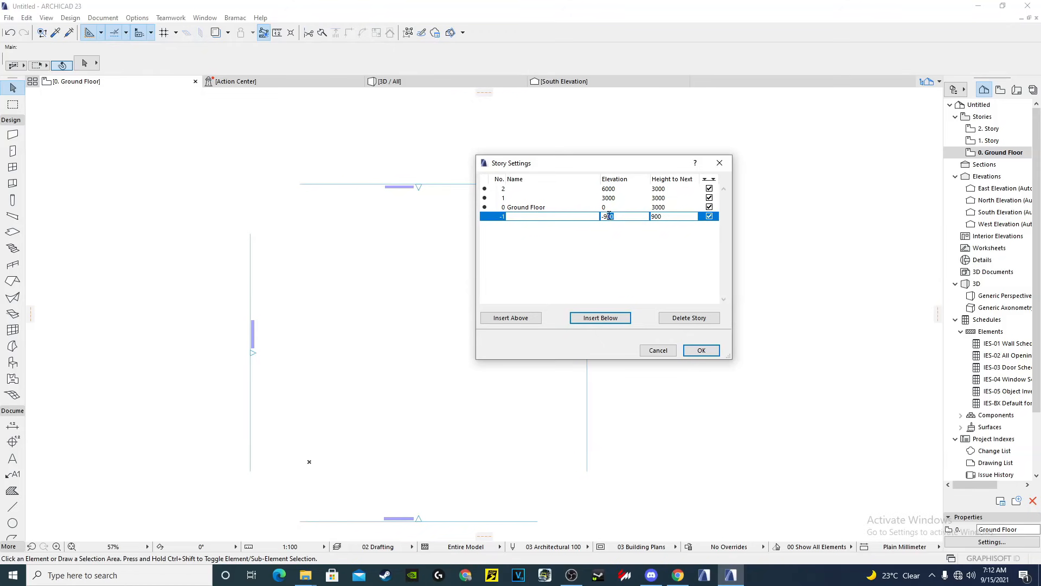
text(900)
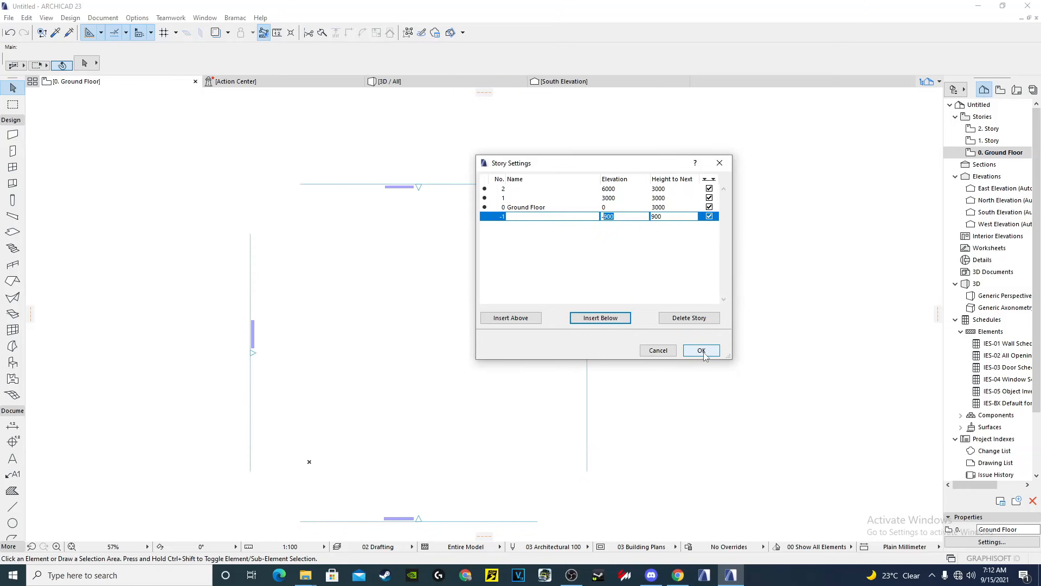
- Confirm the new -1 story so it appears in the project tree with its plan shown
click(701, 350)
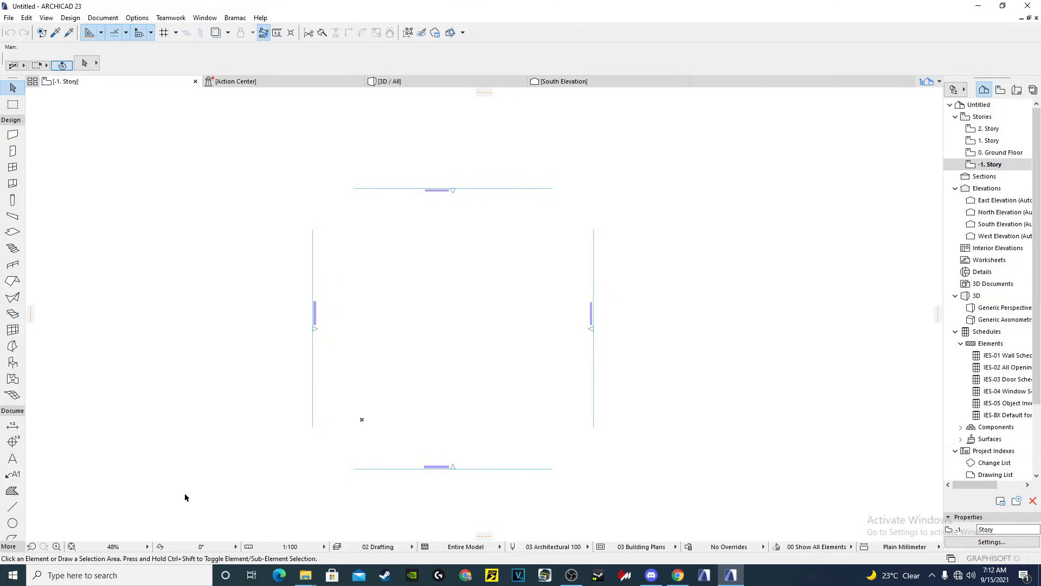
mouse_move(279, 202)
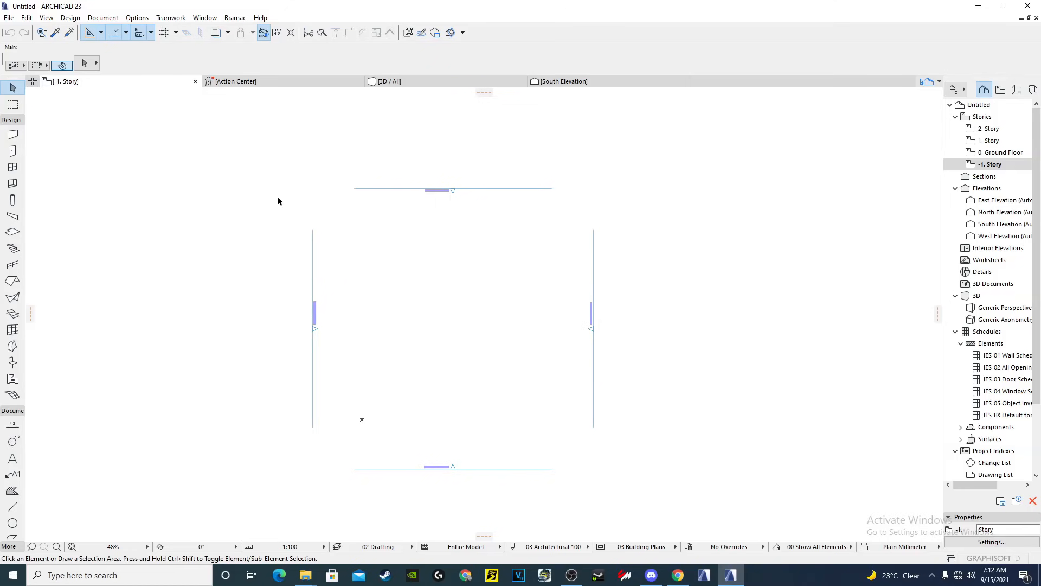
mouse_move(398, 183)
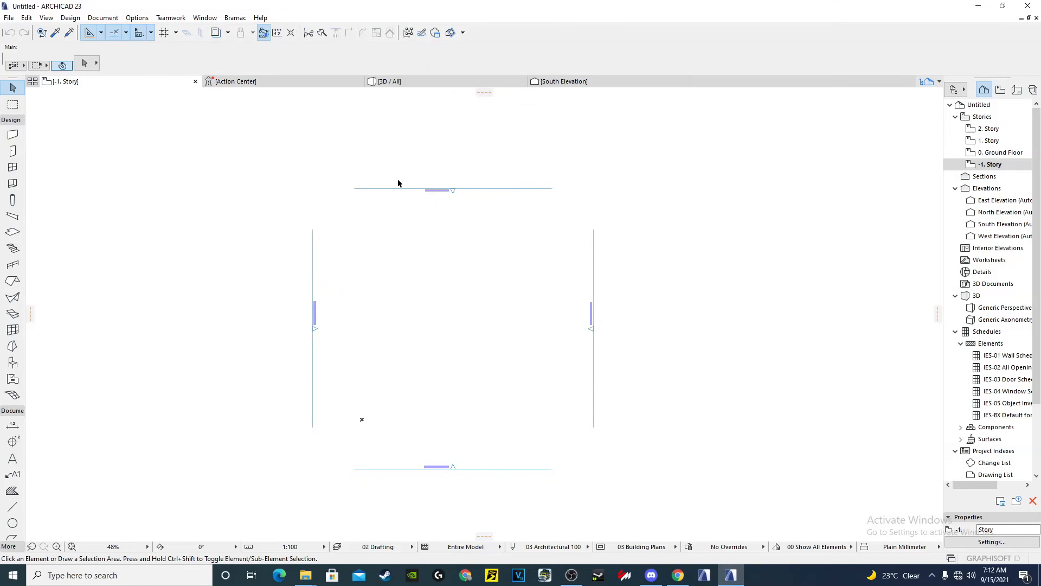
mouse_move(302, 173)
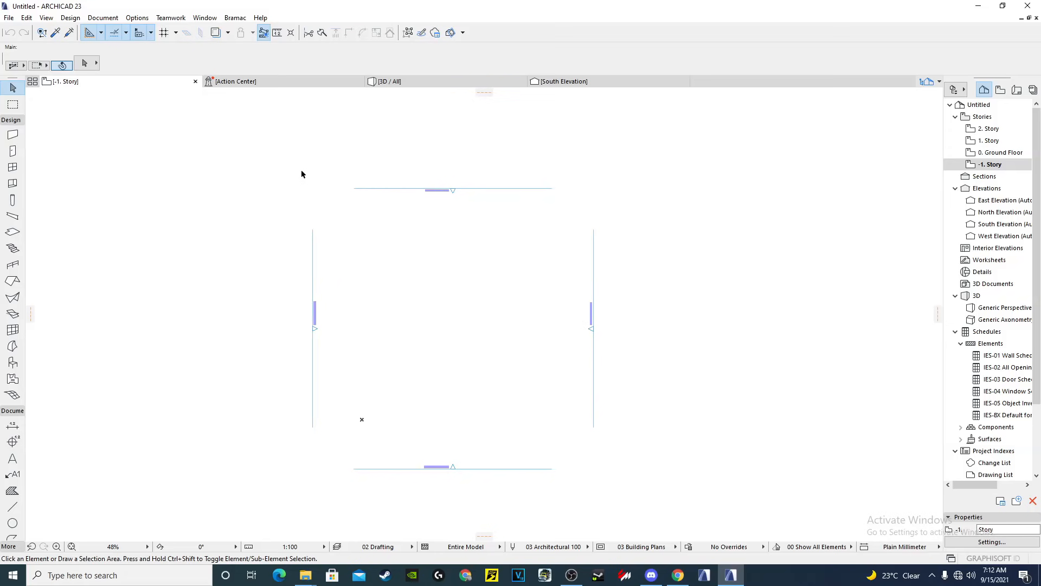
mouse_move(283, 201)
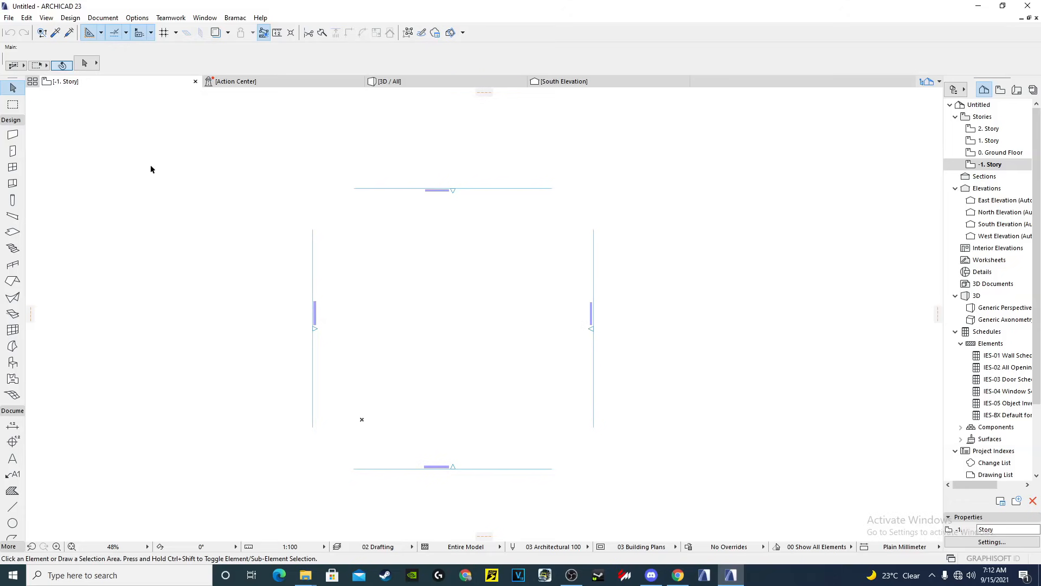
- Activate the Wall tool and confirm its defaults, linking wall tops to the Ground Floor
click(12, 135)
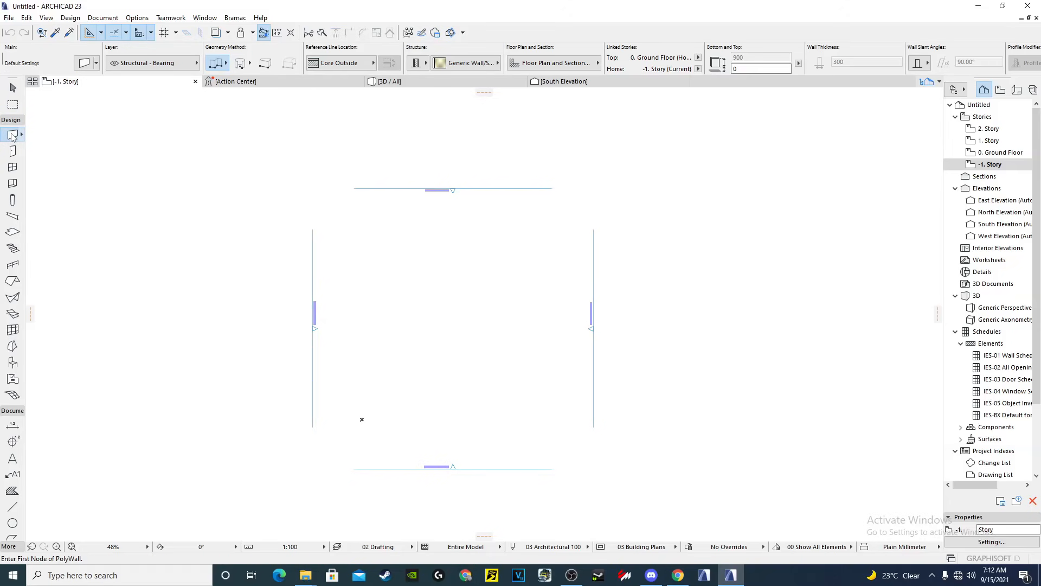
click(469, 63)
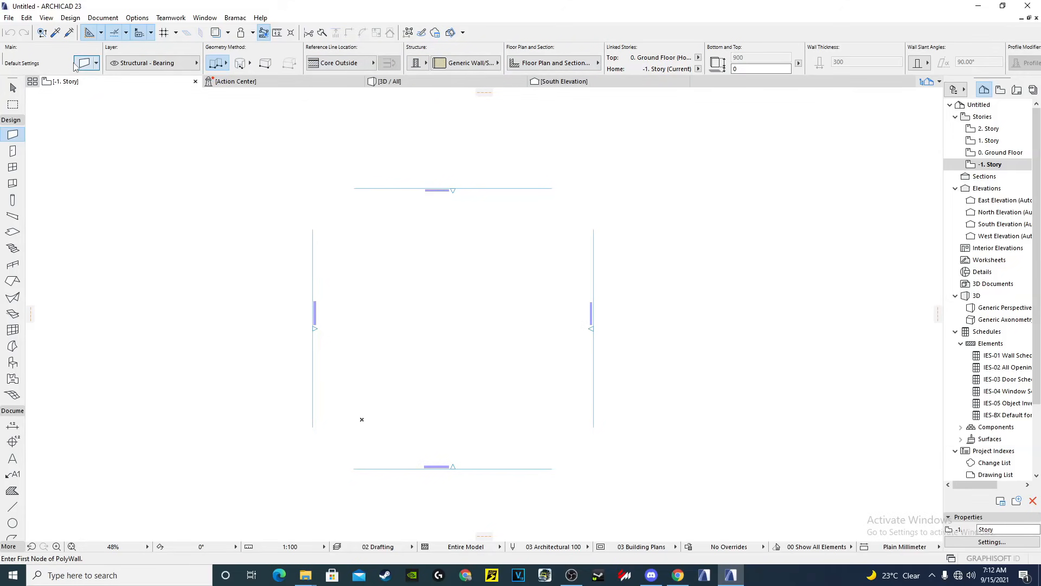
click(84, 63)
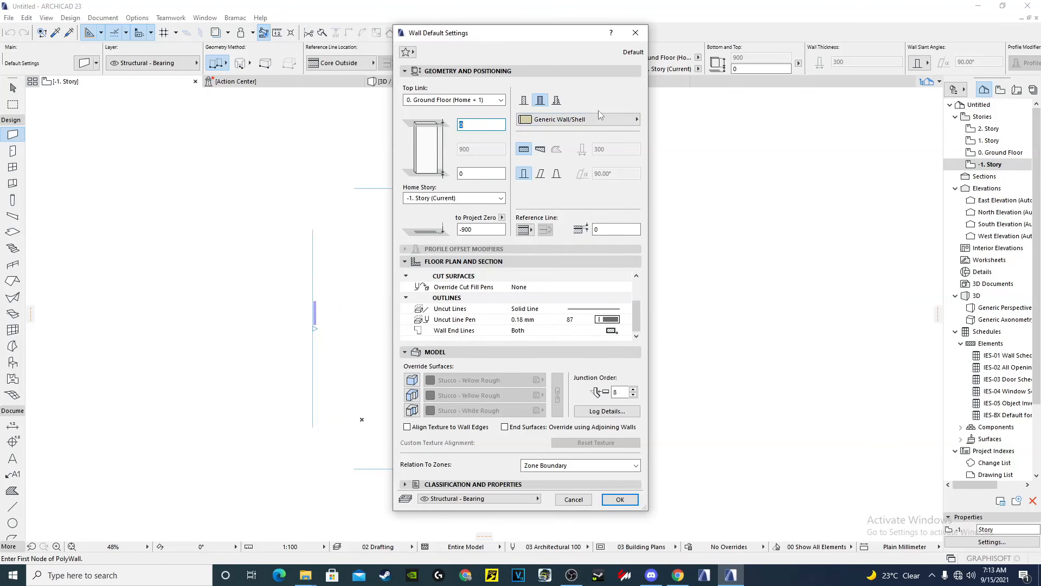
mouse_move(636, 33)
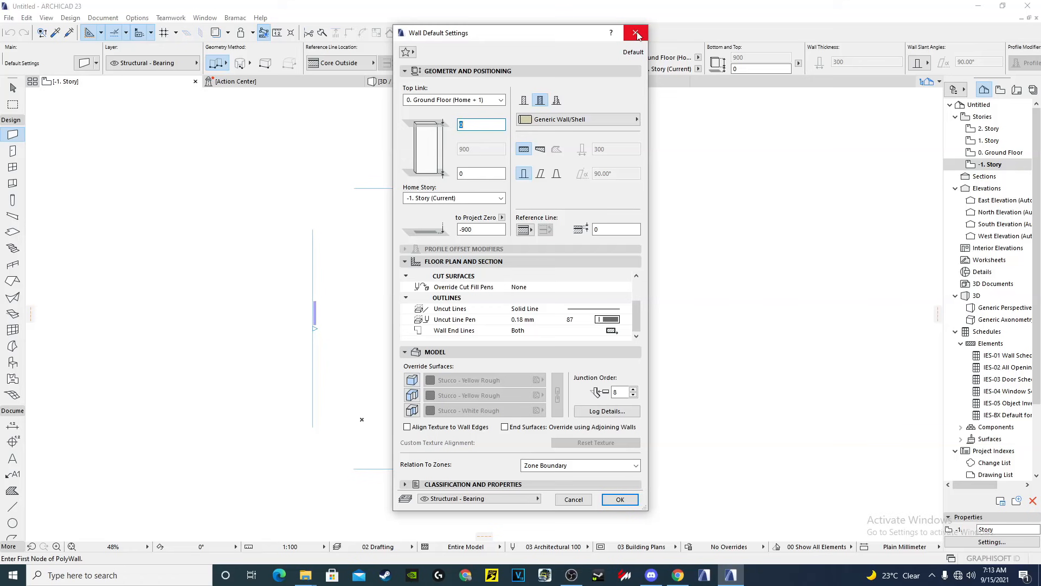
mouse_move(636, 34)
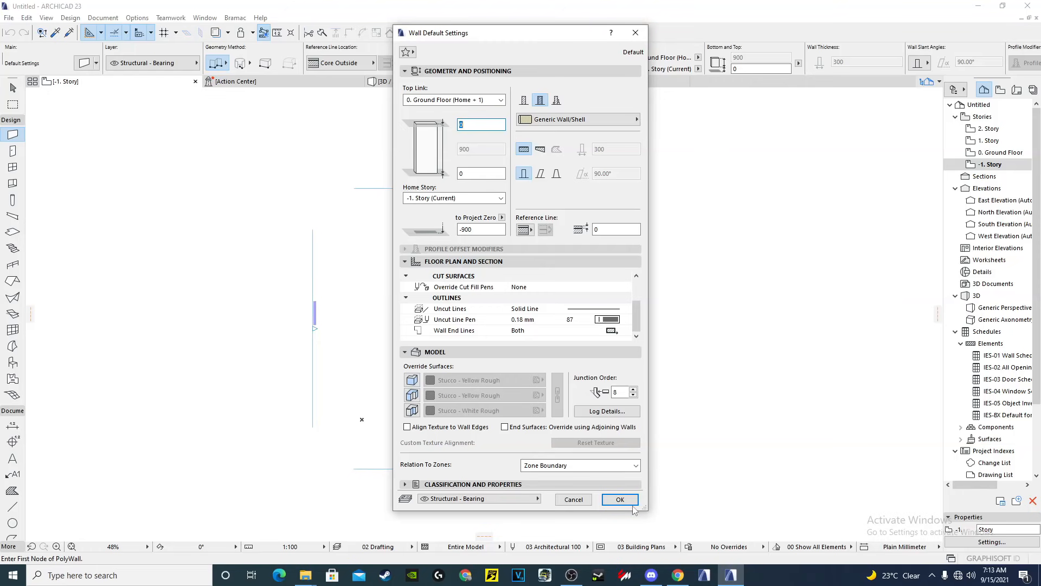
click(619, 499)
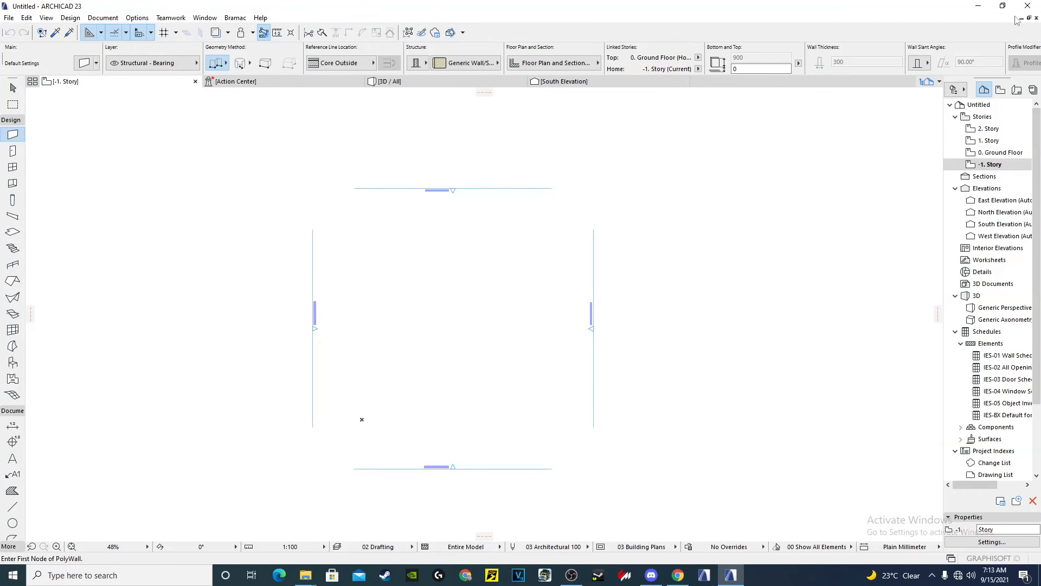
- Cancel closing the untitled project and start Save As from the File menu
click(1034, 7)
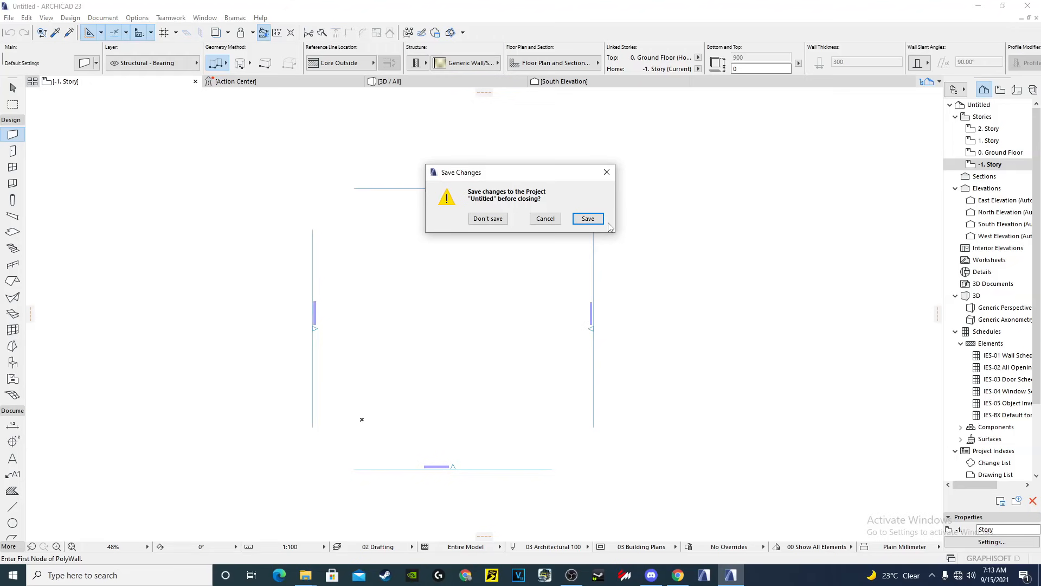
click(586, 218)
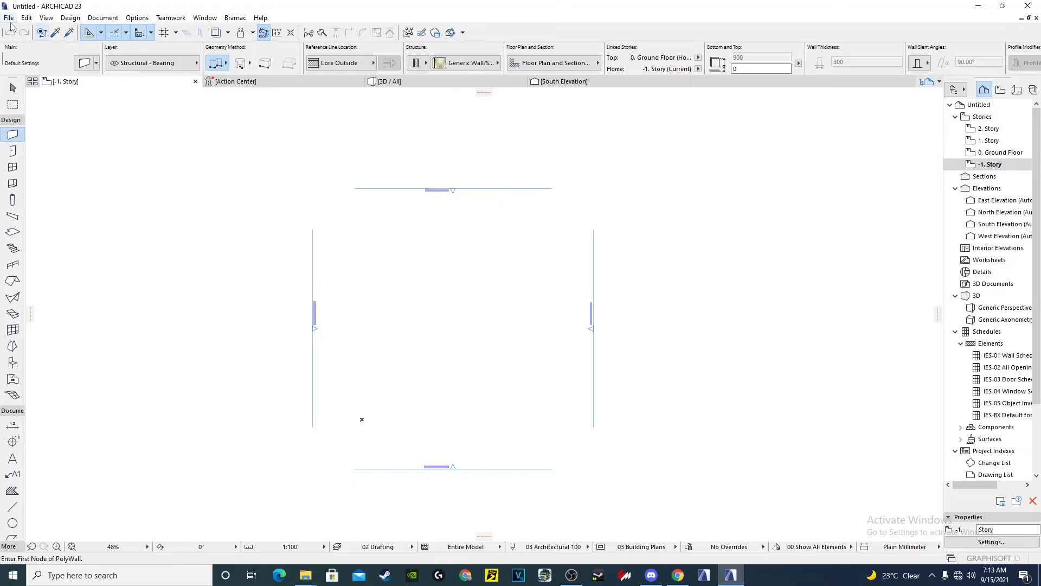
click(9, 18)
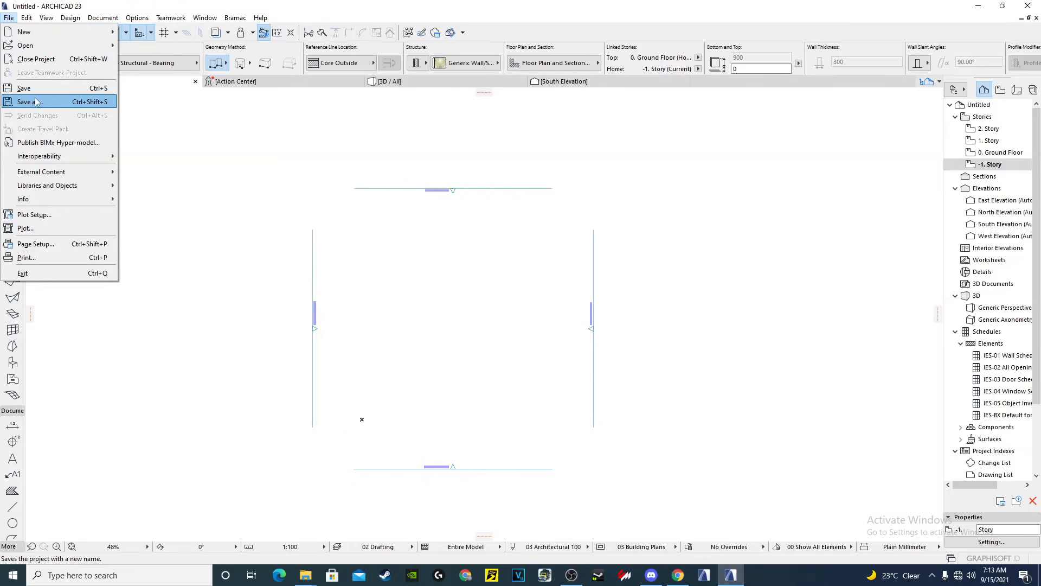
click(28, 102)
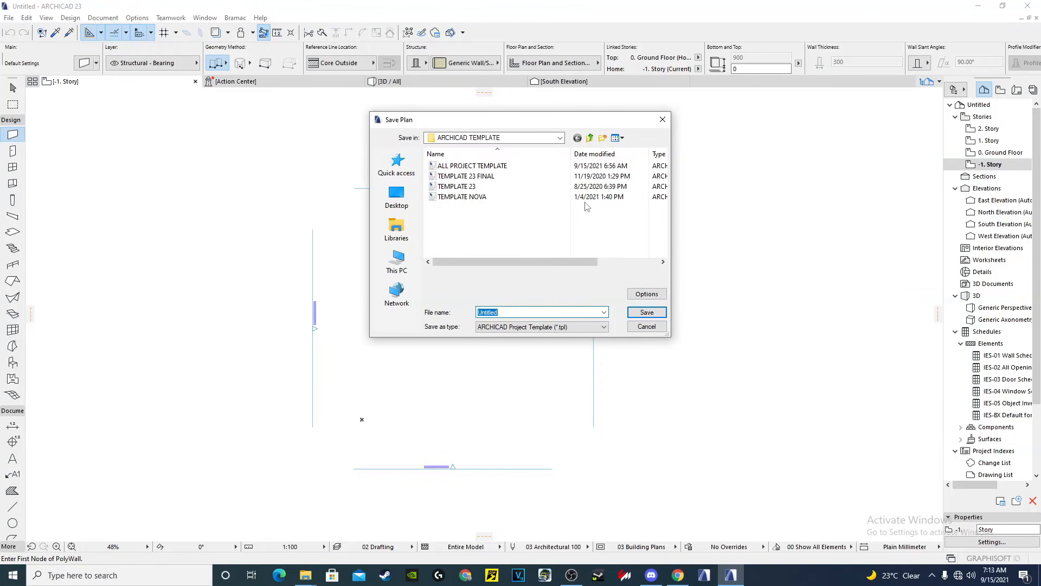
- Save as an ARCHICAD Project Template (.tpl) named ALL PROJECT TEMPLATE
click(472, 165)
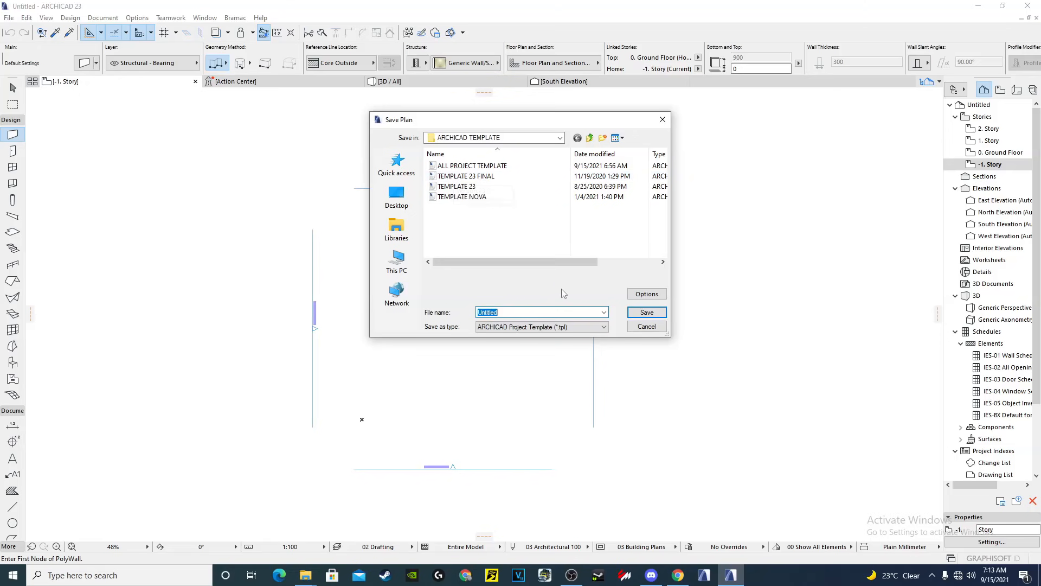
click(541, 312)
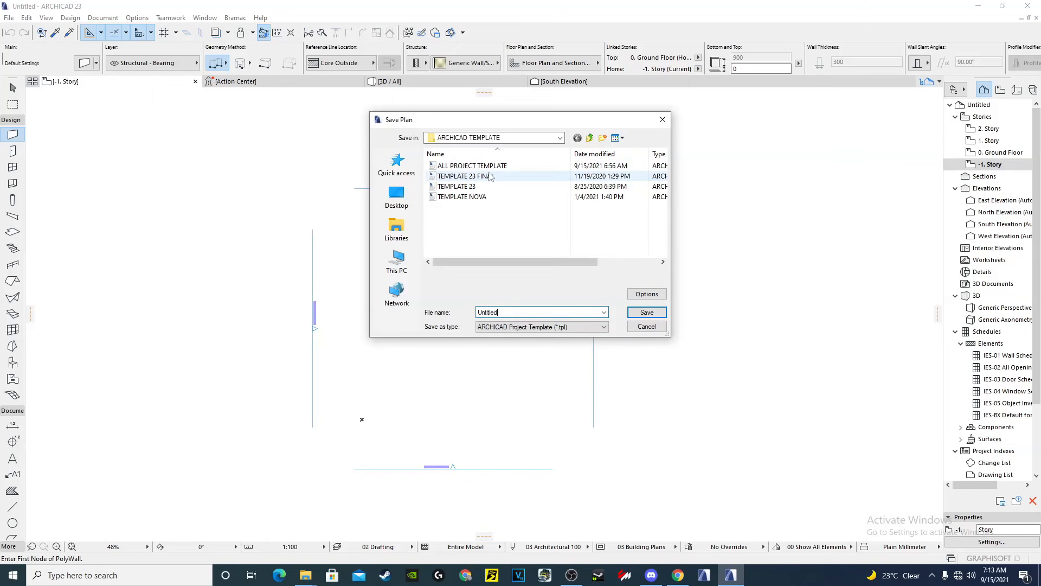
click(472, 165)
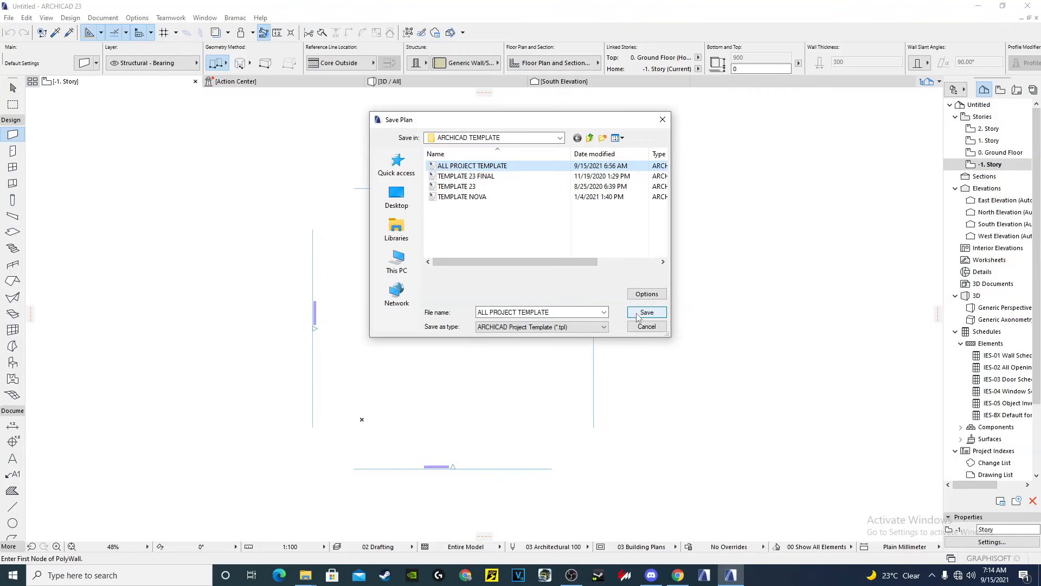
click(646, 312)
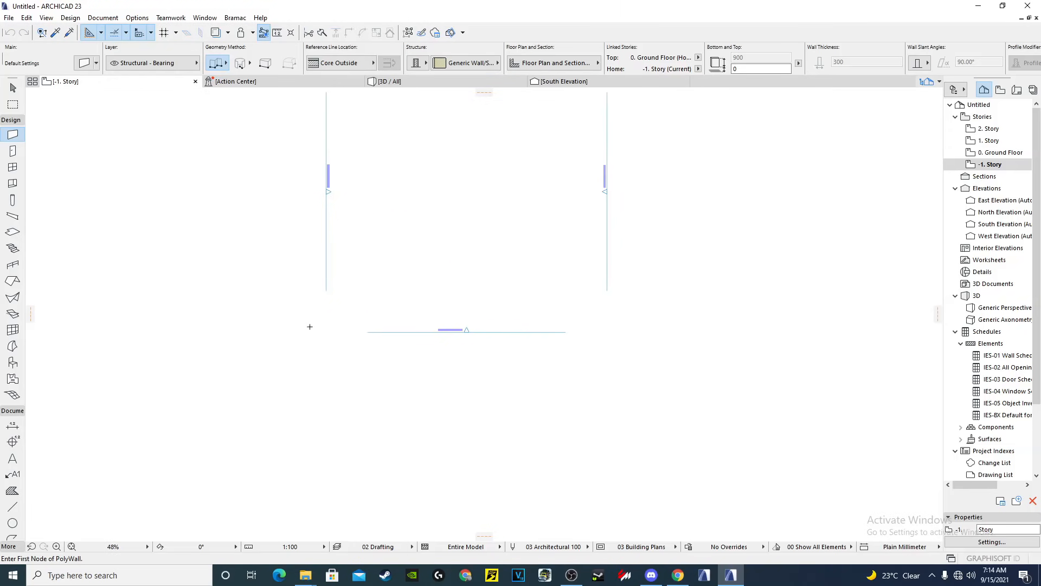
scroll(down, 3)
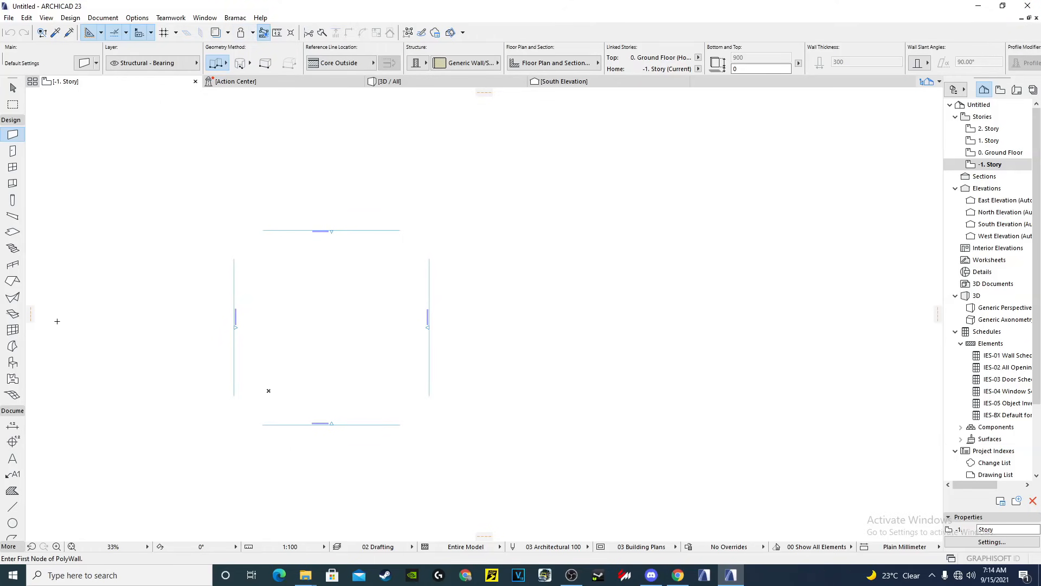
mouse_move(12, 362)
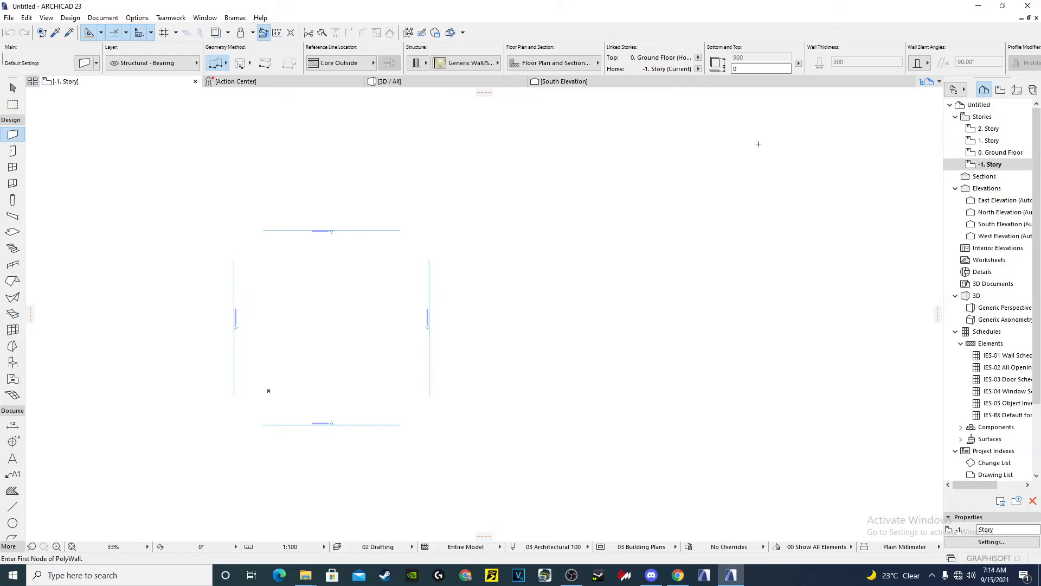
mouse_move(1033, 137)
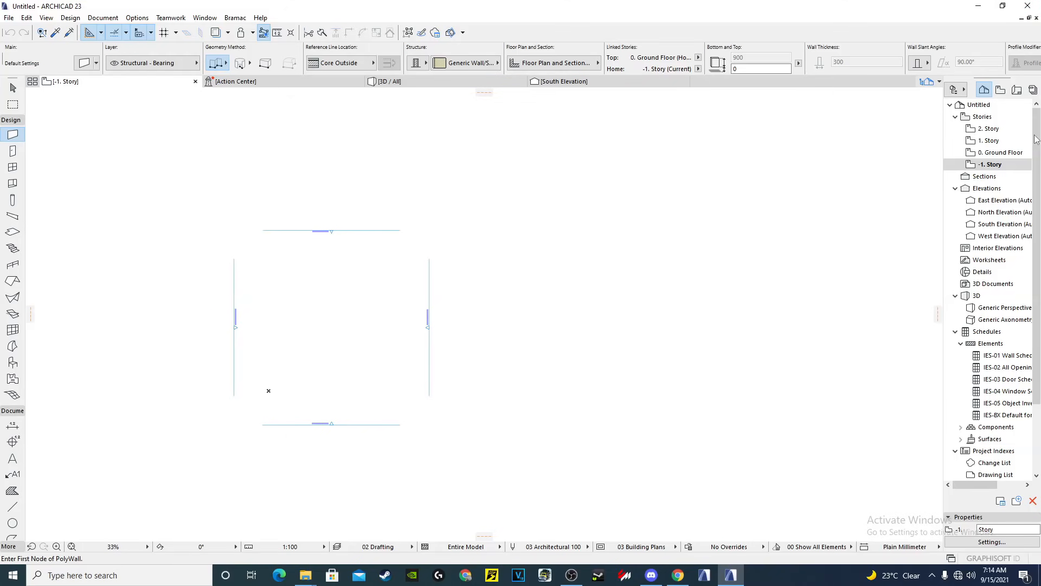